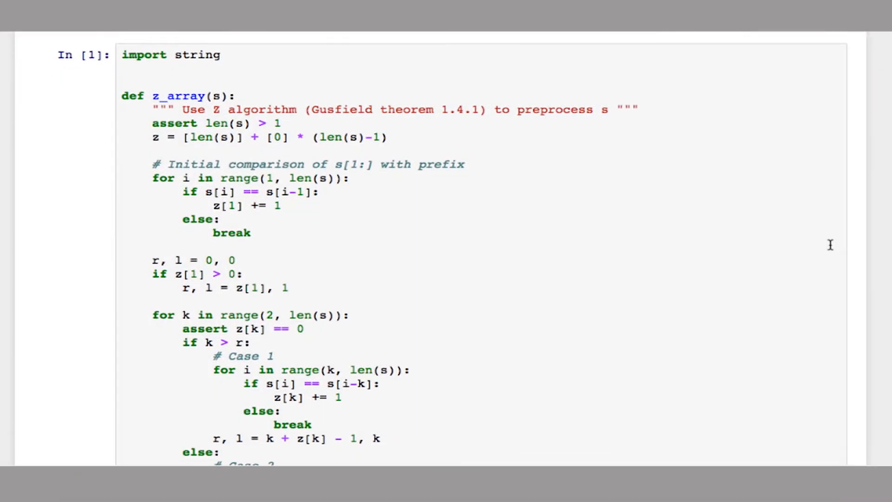
mouse_move(735, 235)
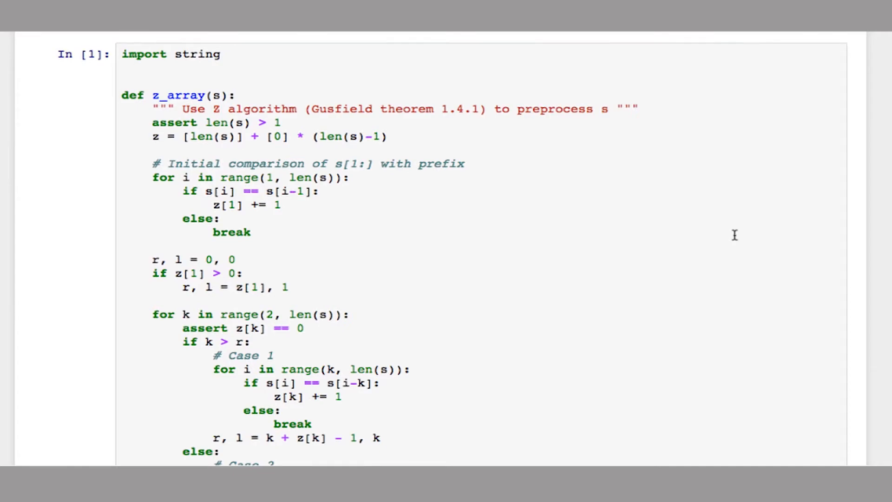
- Note text GCTAGCTC and pattern TCAA as comments and start assigning p = 'TCAA'
scroll("down", 3)
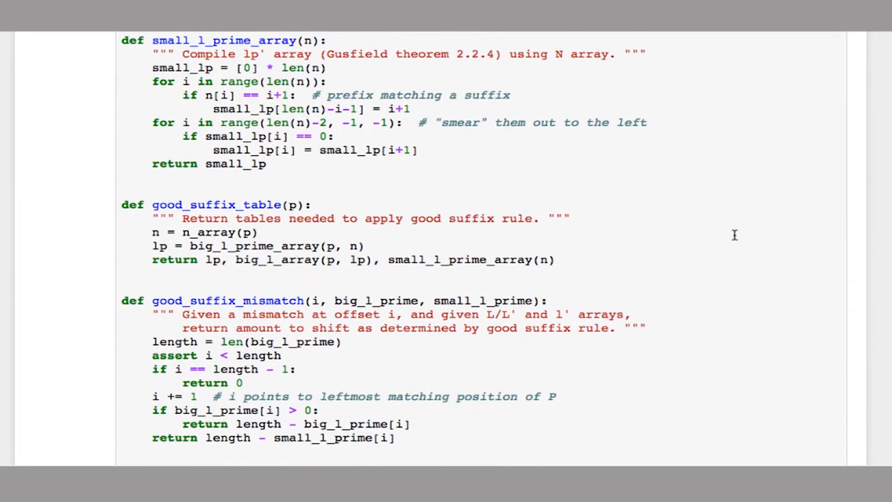
scroll("down", 3)
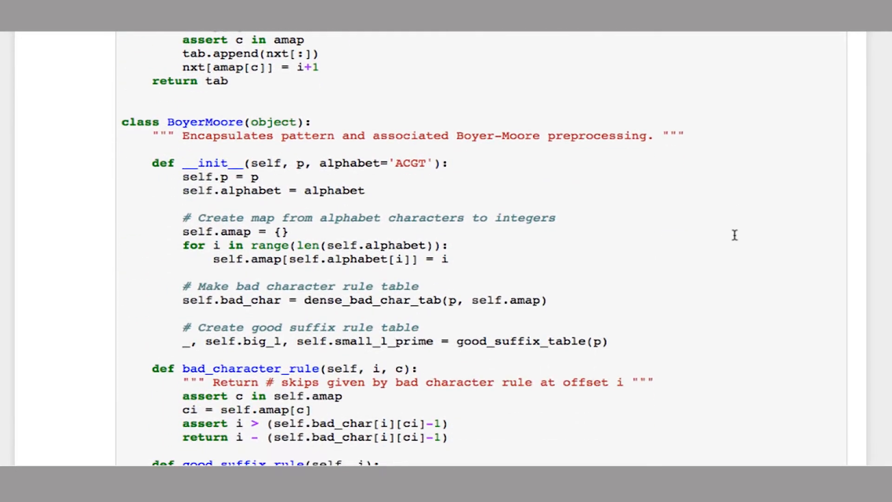
scroll("down", 3)
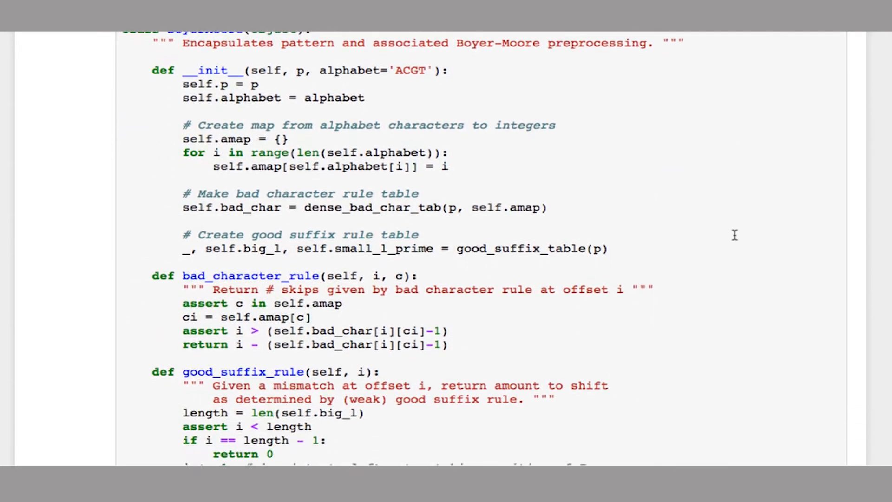
scroll("down", 3)
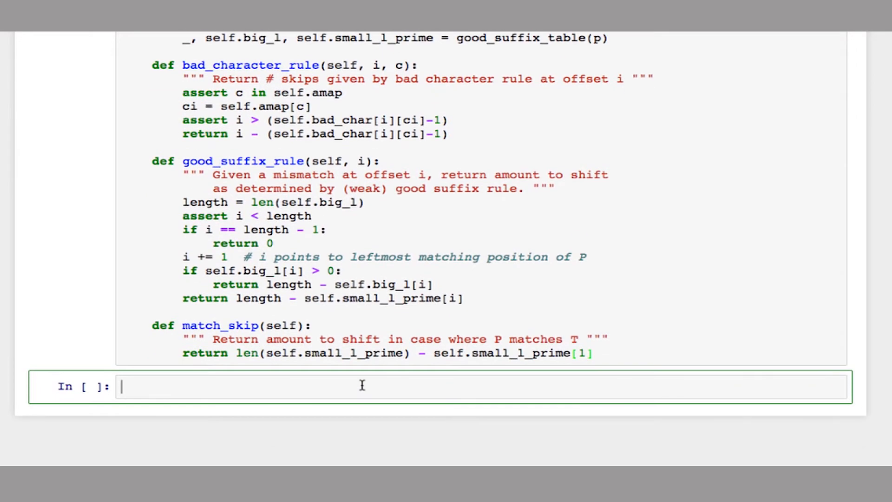
scroll("up", 3)
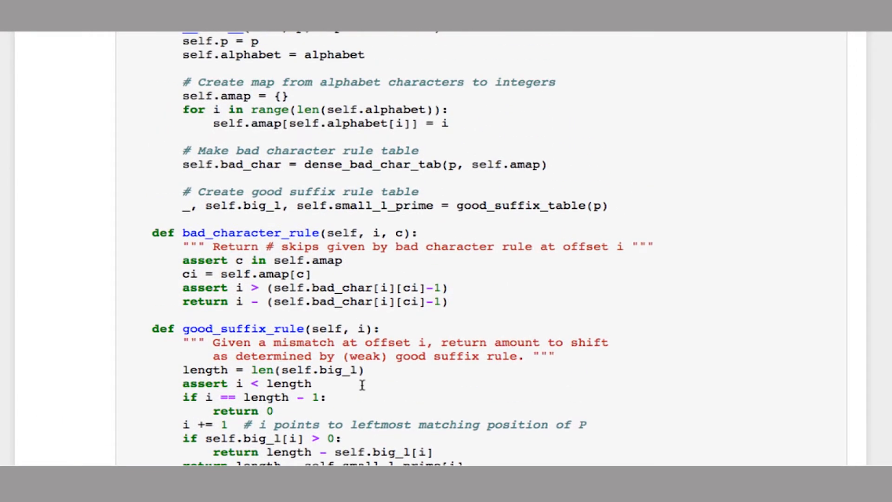
scroll("down", 3)
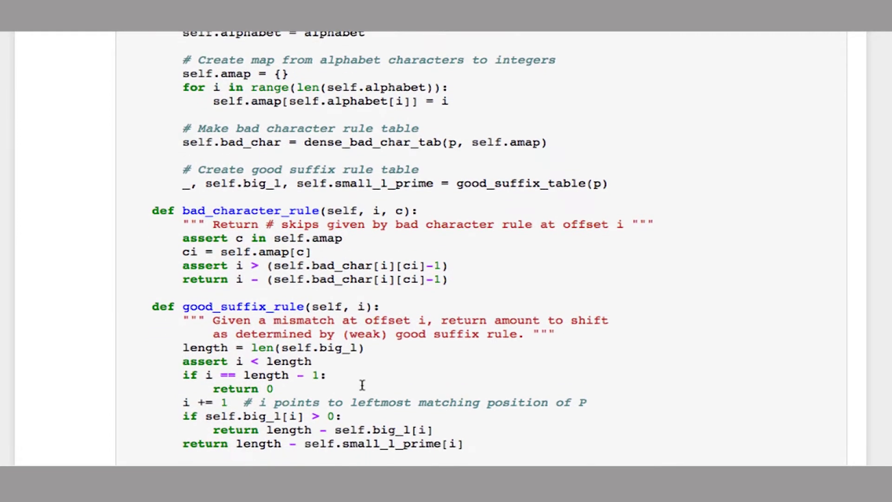
scroll("down", 3)
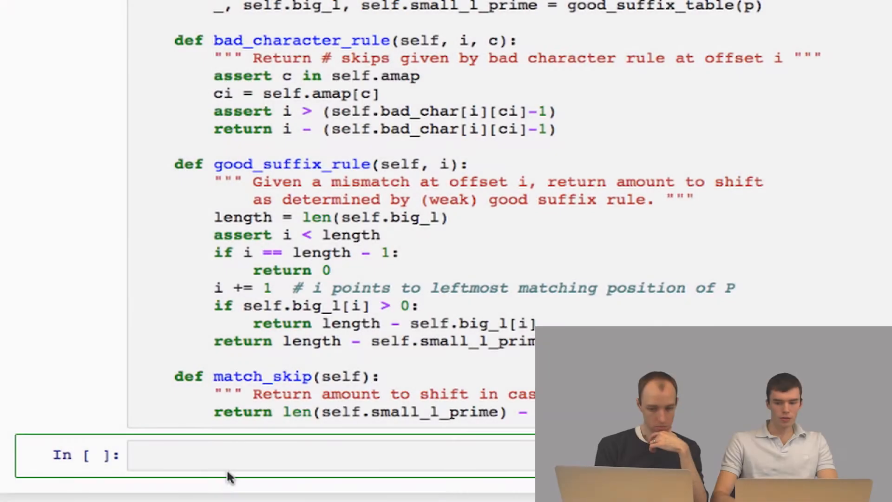
type("#")
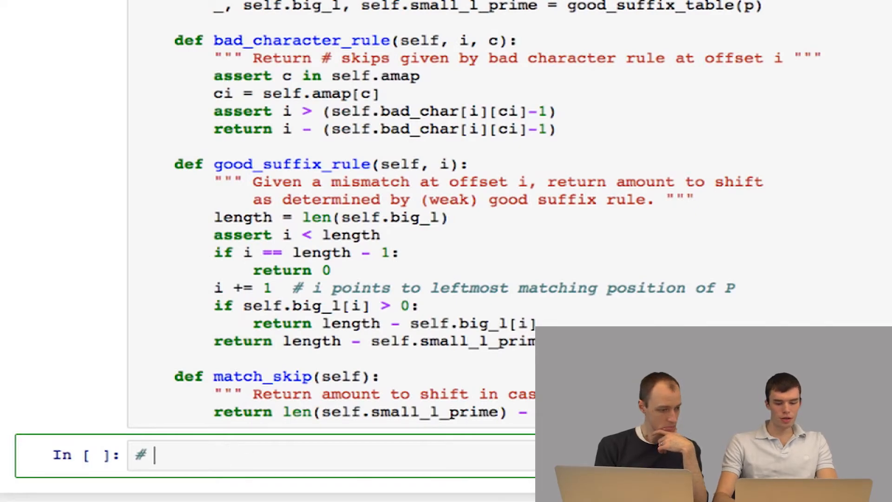
type("GO")
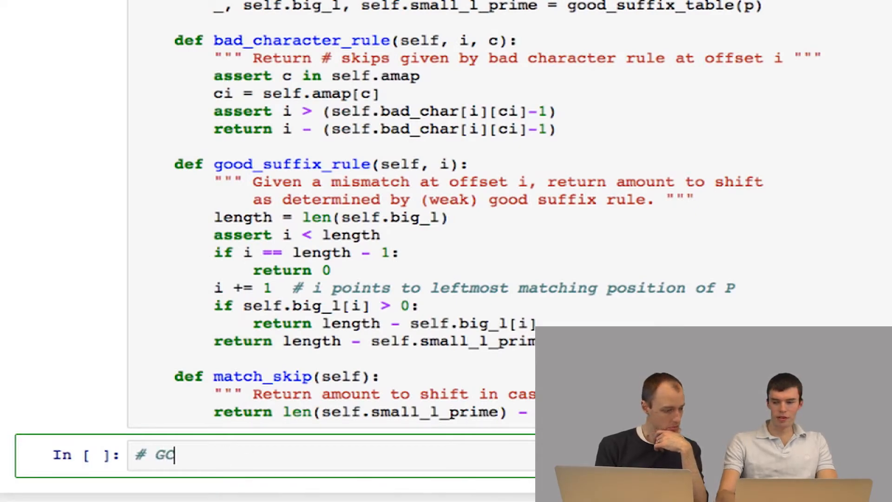
type("TAGCTC")
type("# T")
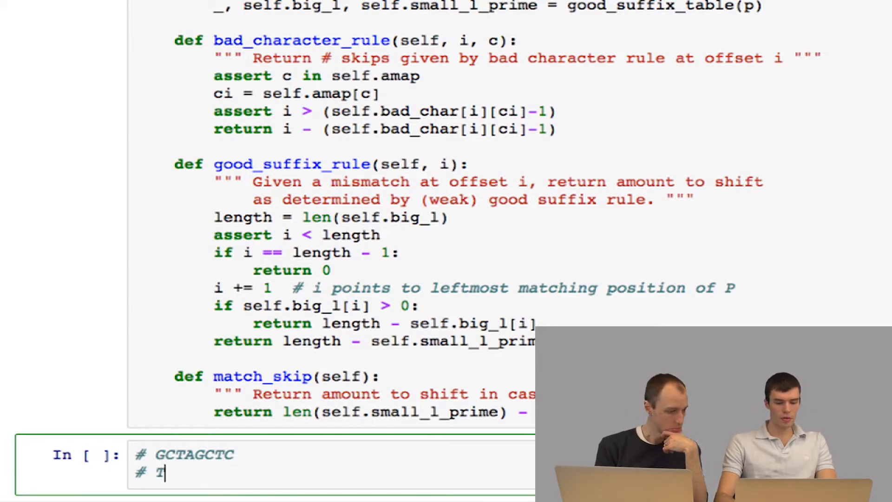
type("CAA")
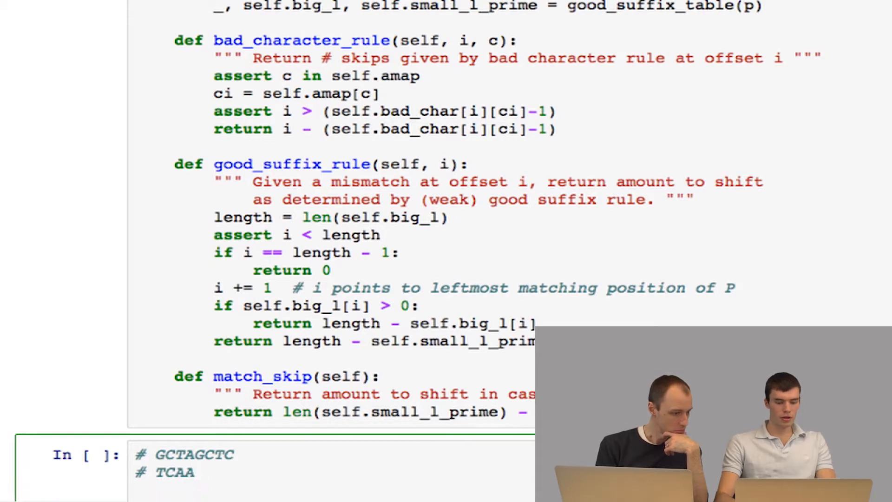
type("p = 'TCAA")
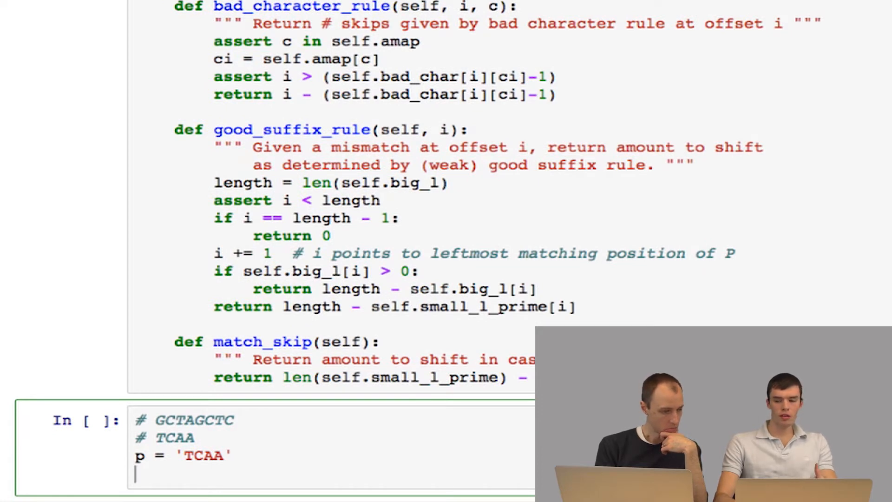
- Build the preprocessing object p_bm = BoyerMoore(p) for pattern TCAA
type("p")
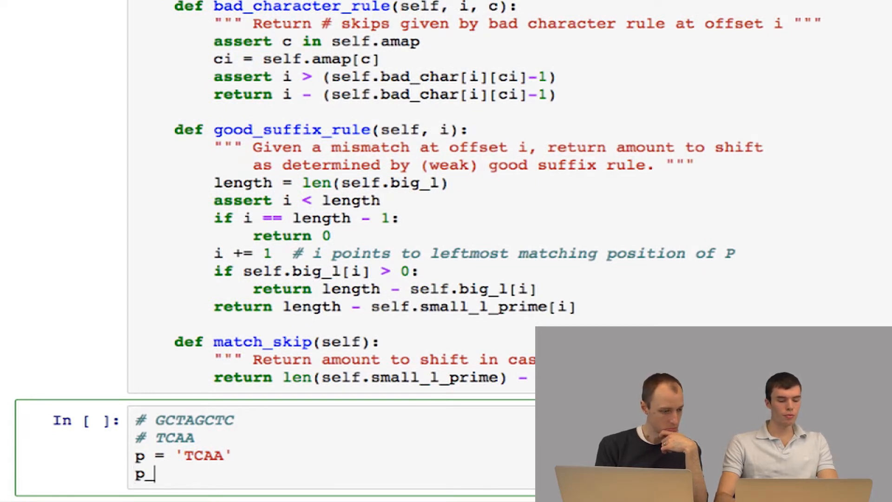
type("_bm = B")
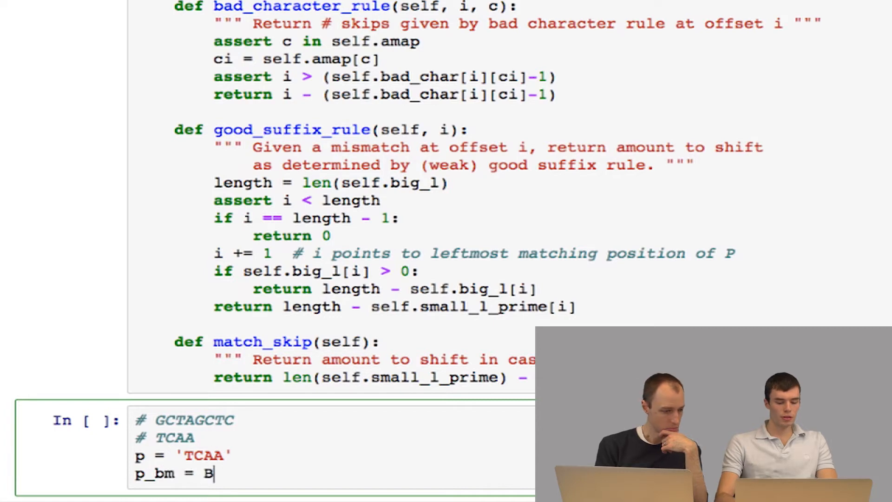
type("oyerMoore")
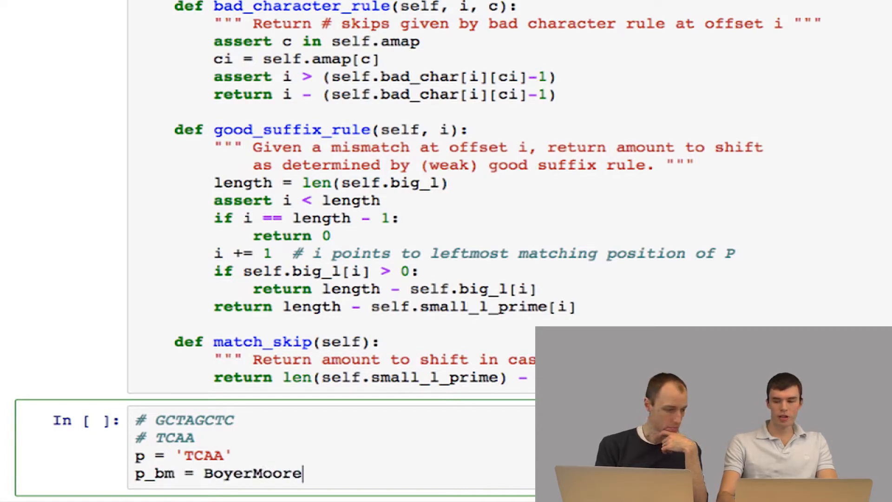
type("(p")
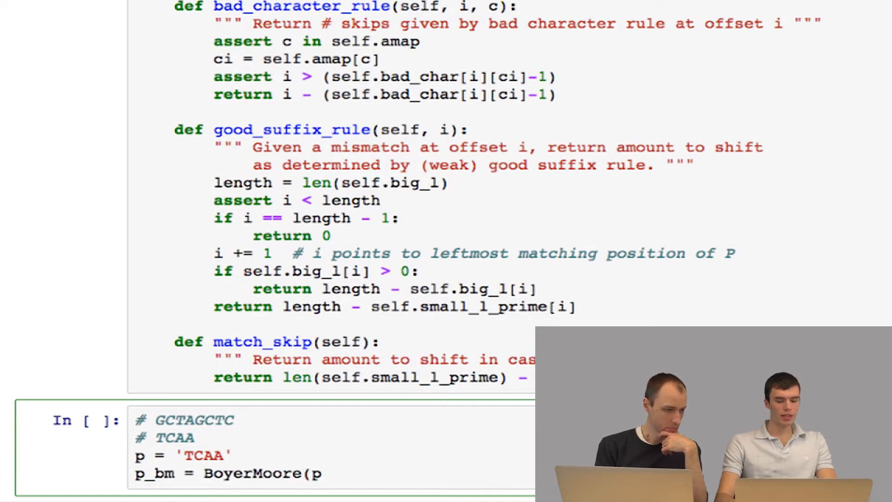
type(")")
type("p_")
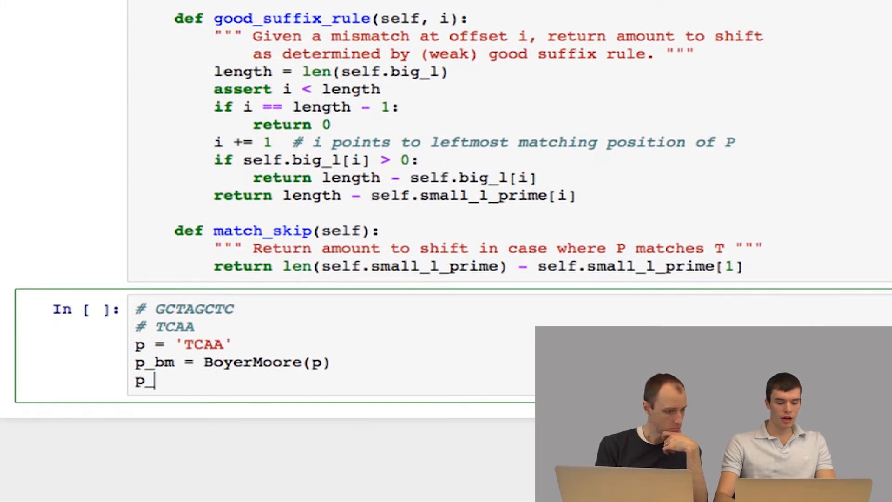
- Call p_bm.bad_character_rule(2, 'T') to test the bad character rule
type("bm.ba")
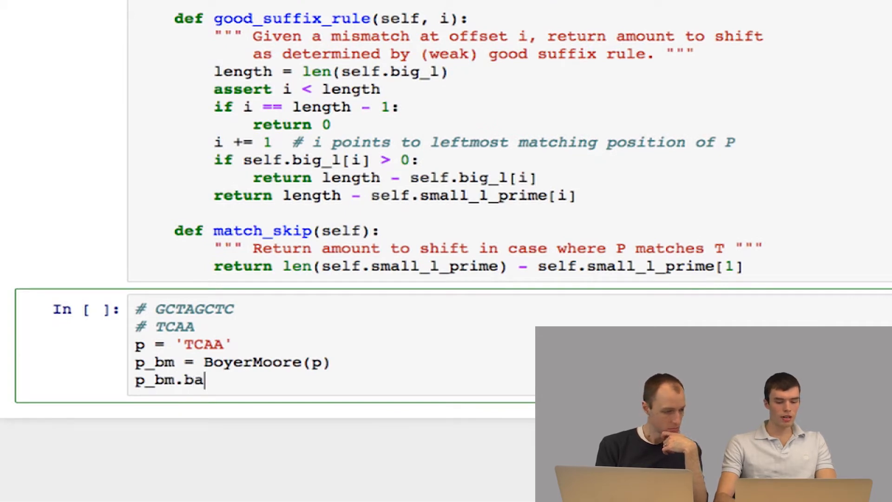
type("d_charact")
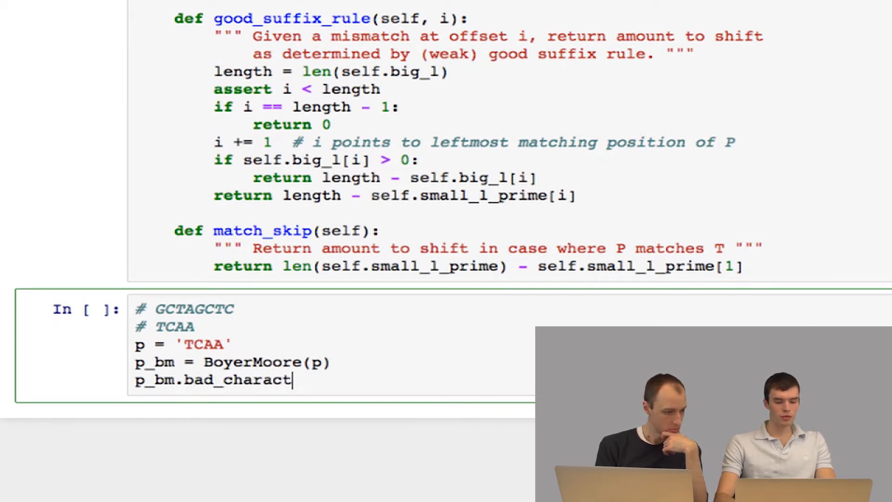
type("er_rule")
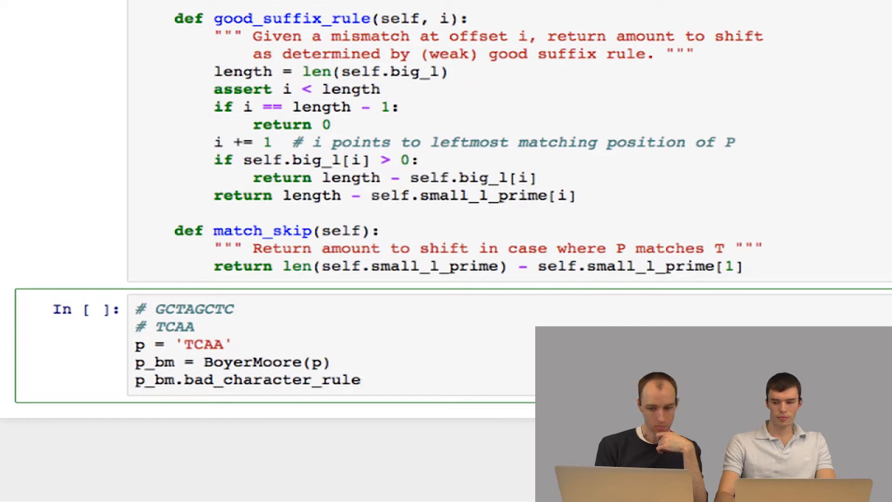
type("(")
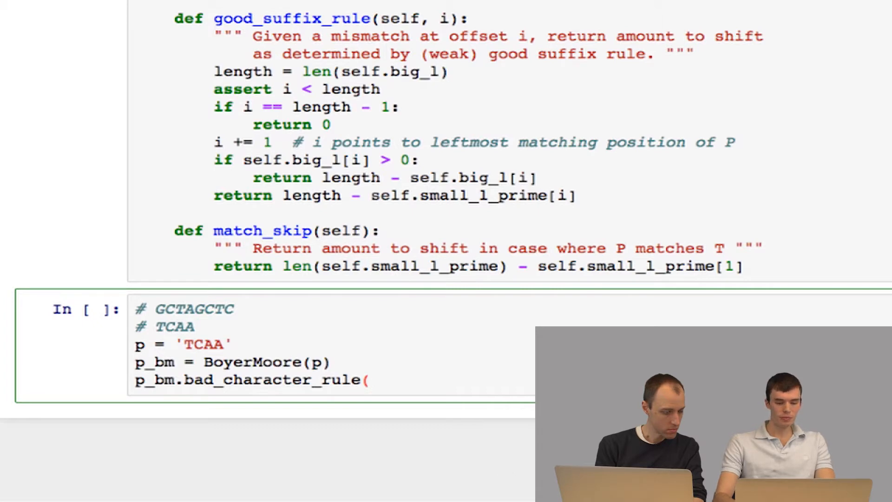
type("2, 'T')")
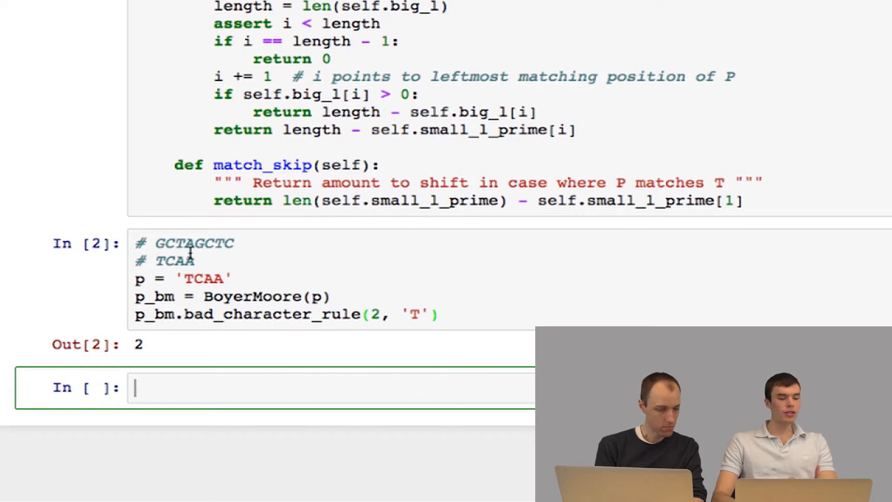
mouse_move(184, 245)
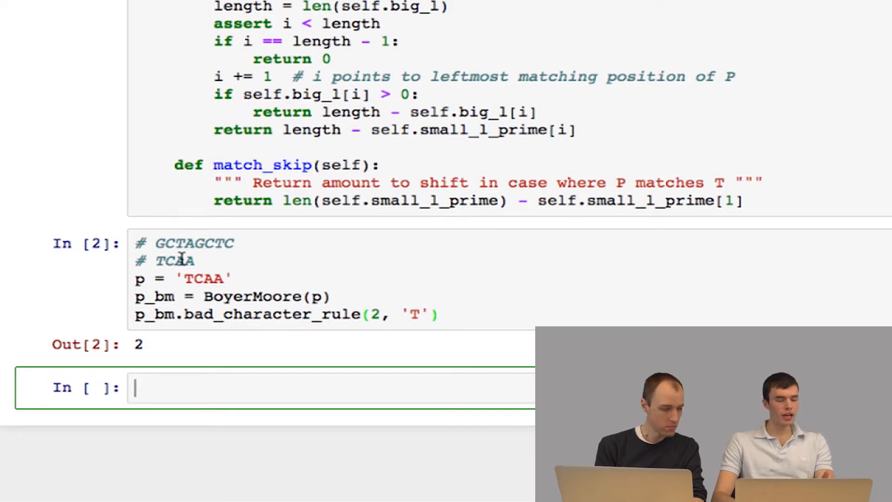
mouse_move(380, 366)
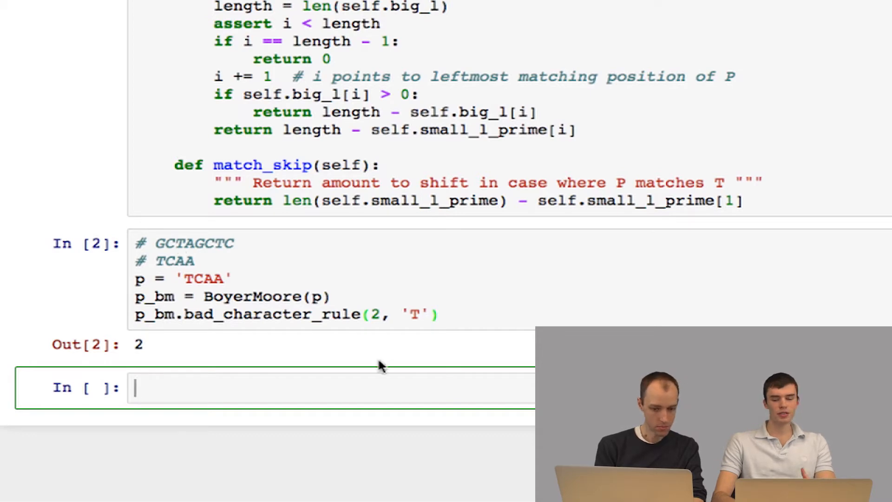
mouse_move(472, 364)
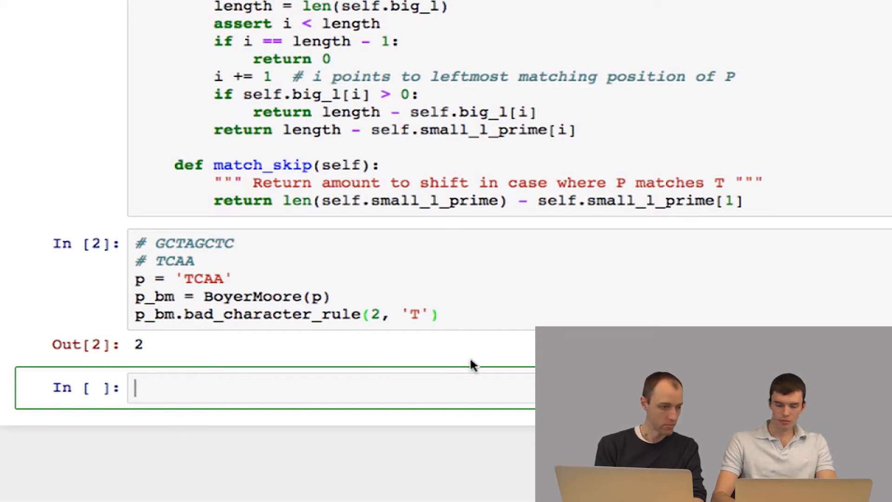
- Review the run test cell whose bad_character_rule(2, 'T') call returned 2
scroll("up", 3)
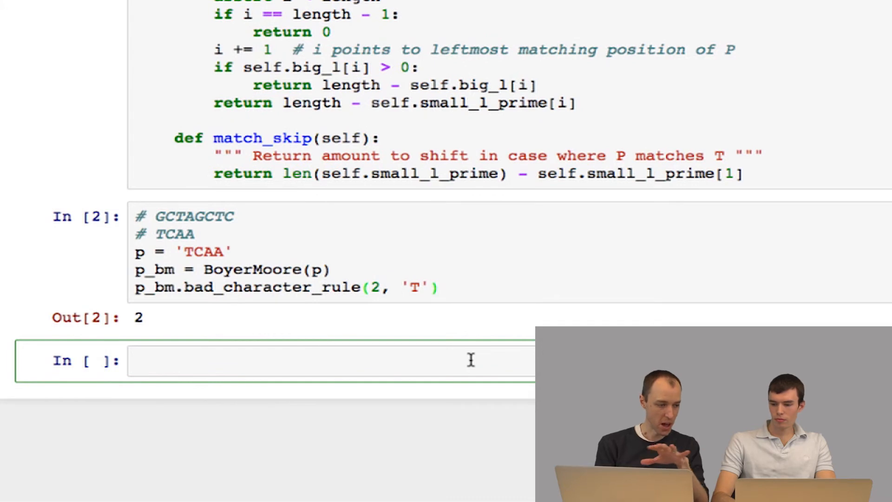
mouse_move(214, 233)
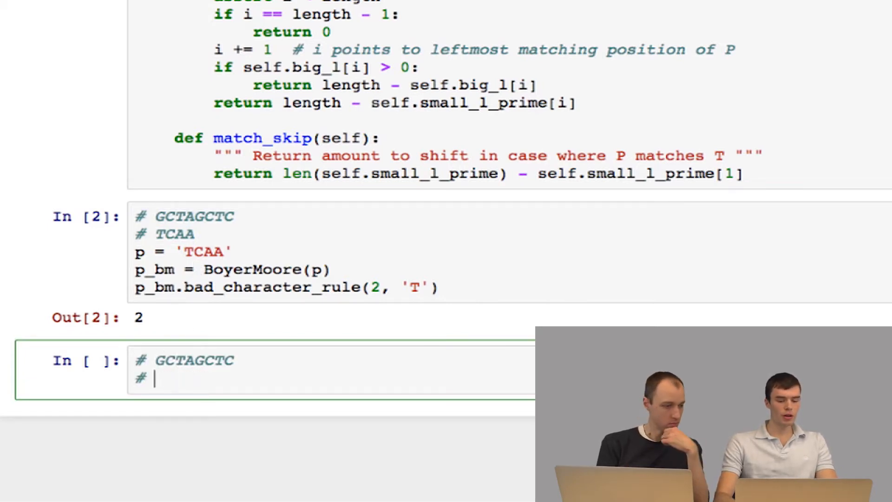
- Note pattern ACTA, assign p = 'ACTA' and build p_bm = BoyerMoore(p)
type("ACT")
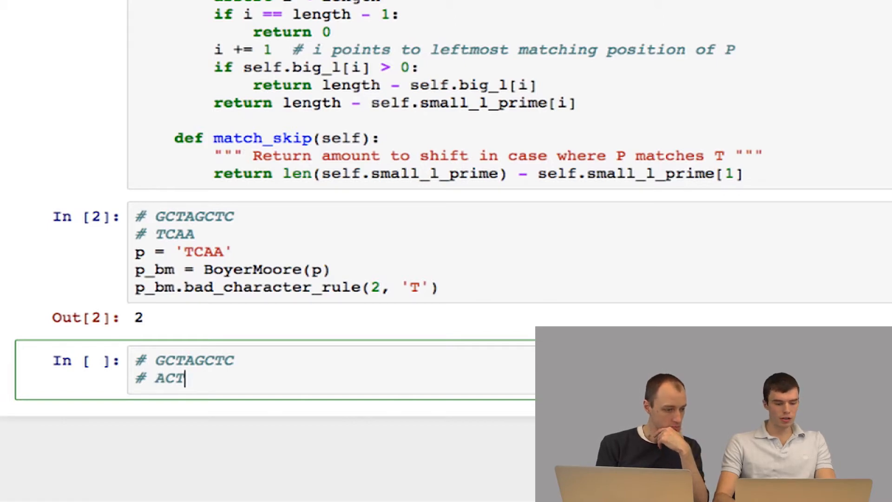
type("A")
type("p = '")
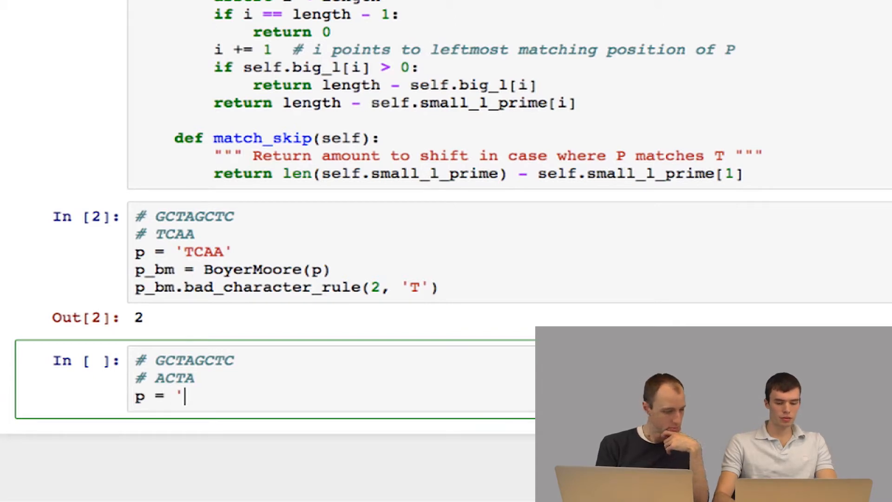
type("ACTA'")
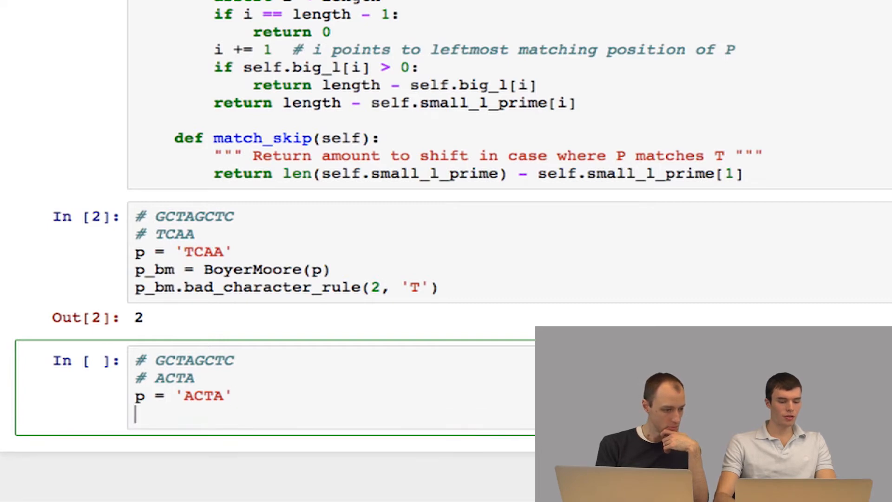
type("p_bm =")
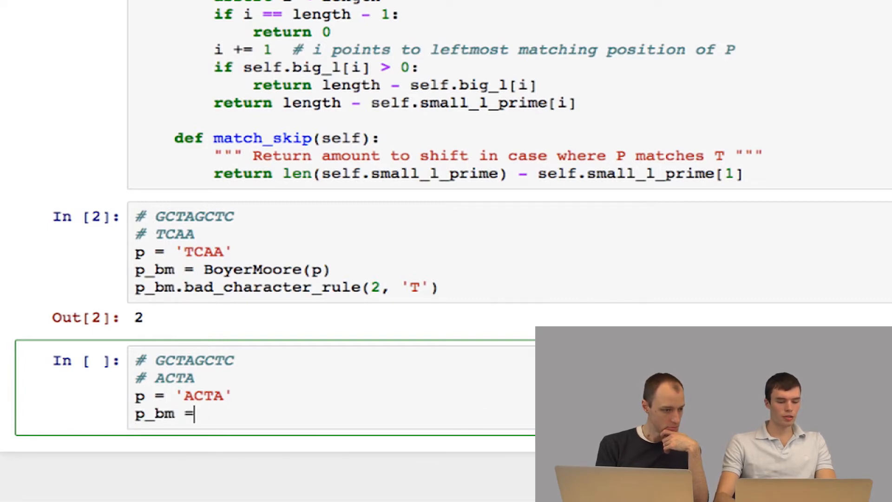
type("BoyerMoore")
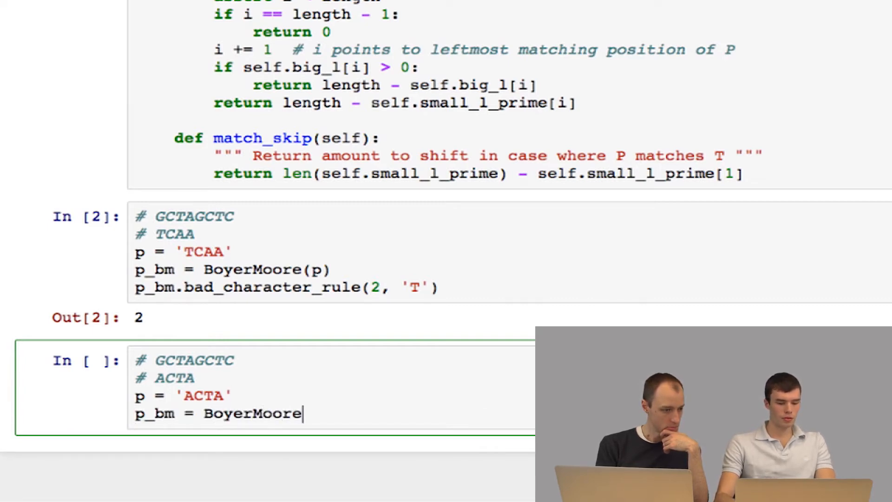
type("(p)")
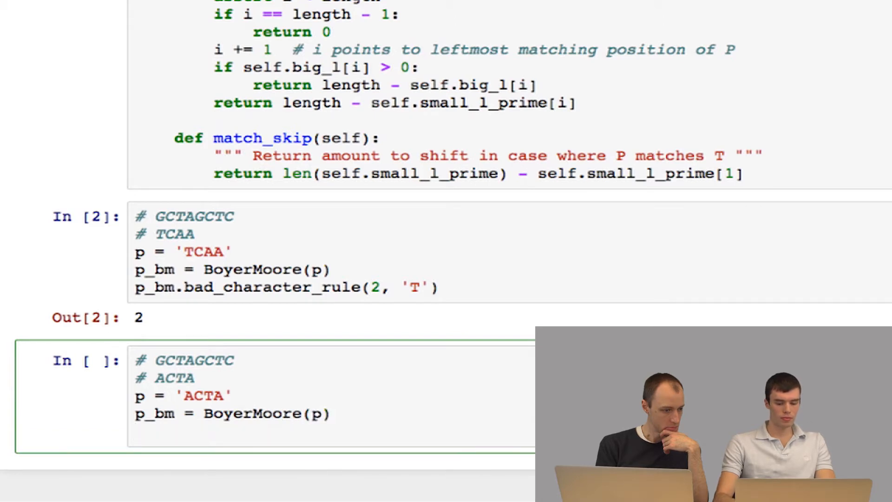
- Call p_bm.good_suffix_rule(0) to test the good suffix rule
type("p_bm.")
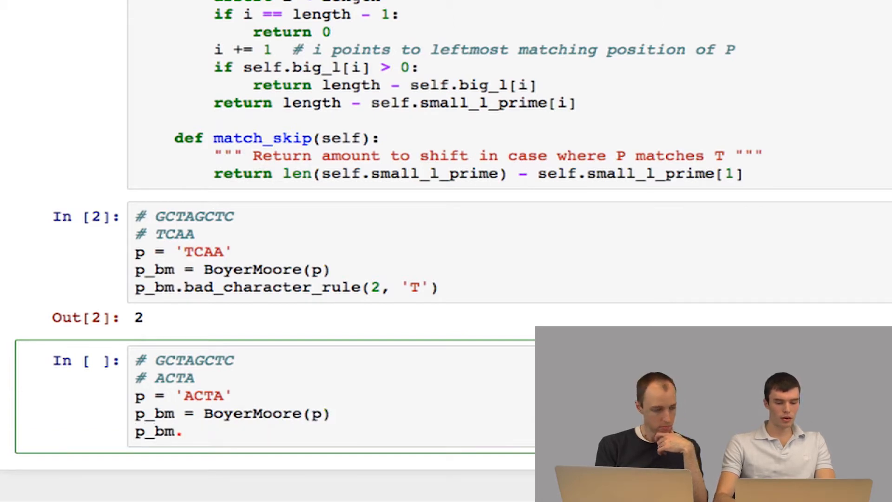
type("good_suffix")
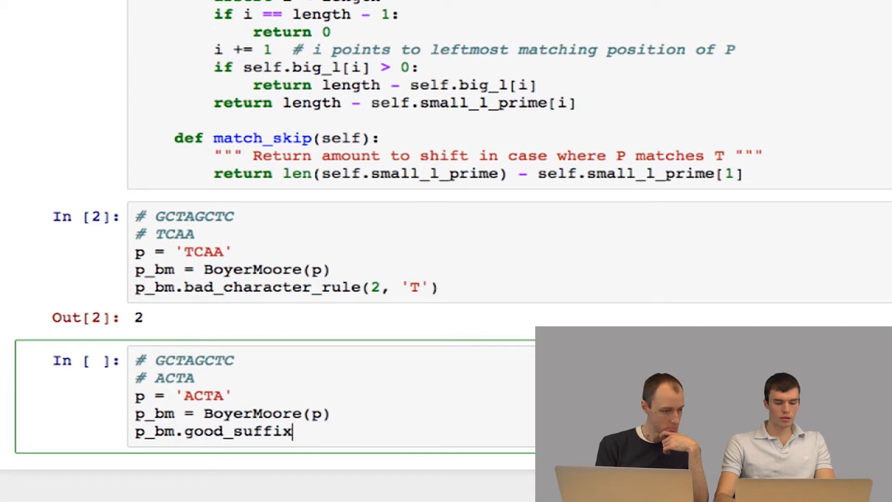
type("_rule(")
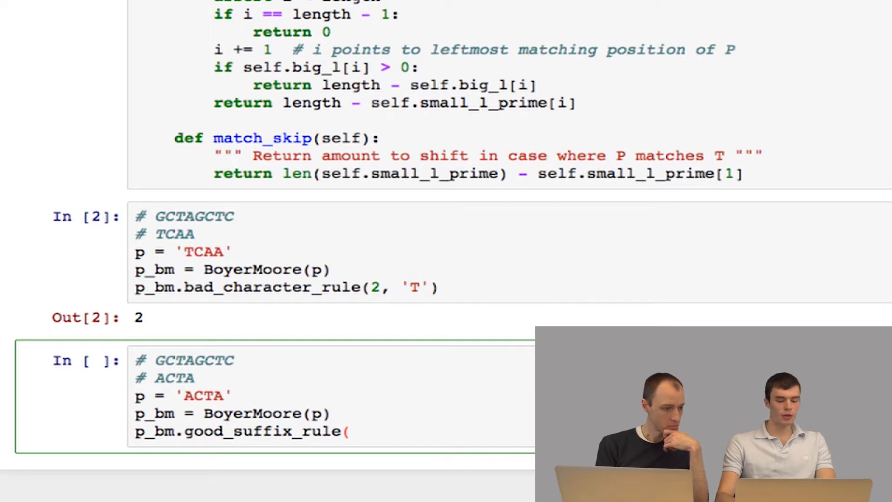
type("0)")
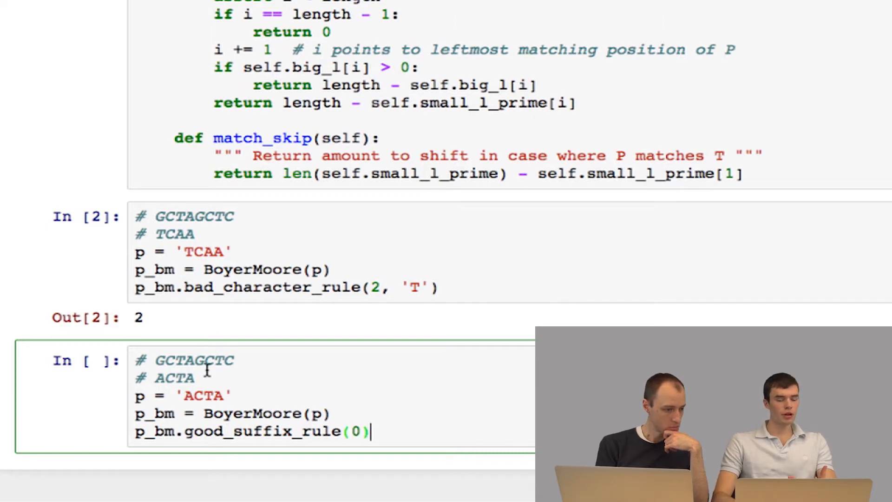
mouse_move(190, 367)
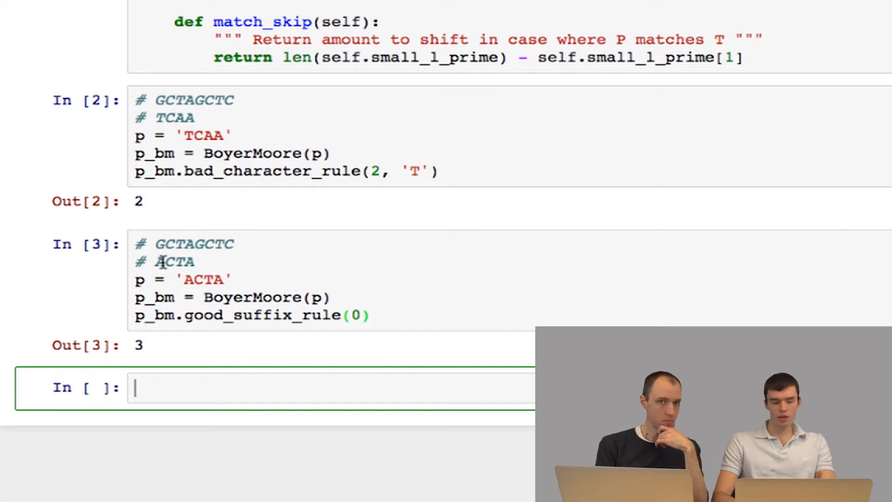
mouse_move(193, 242)
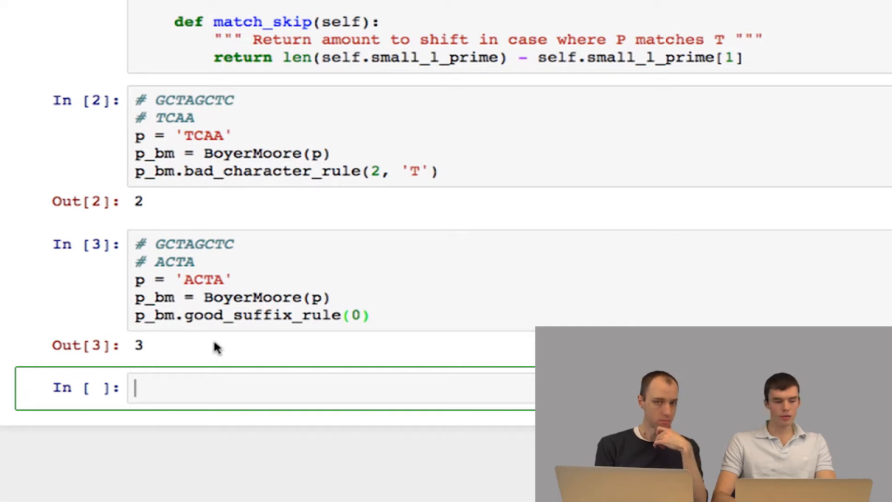
mouse_move(246, 409)
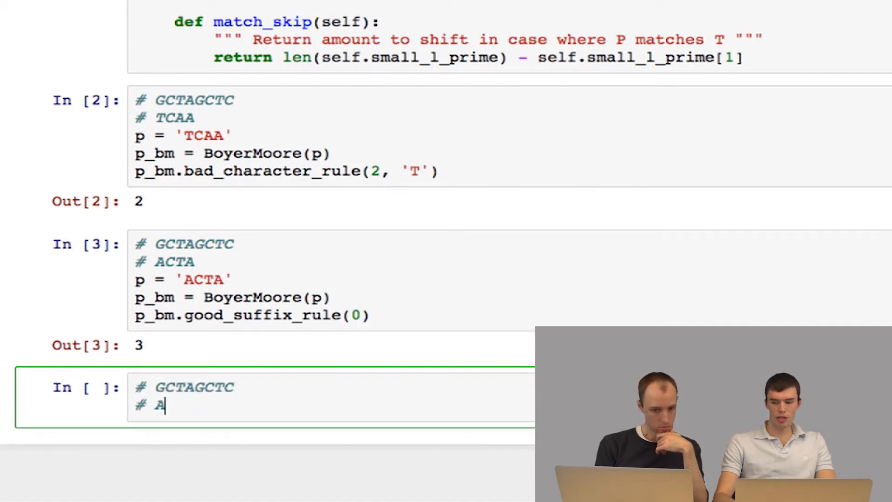
- Note text ACACGCTC and pattern ACAC as comments and assign p = 'ACAC'
type("CAC")
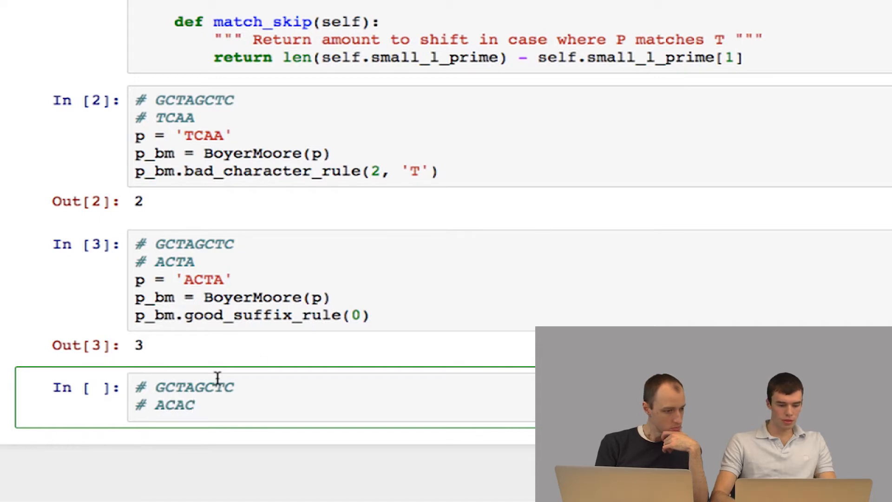
mouse_move(188, 387)
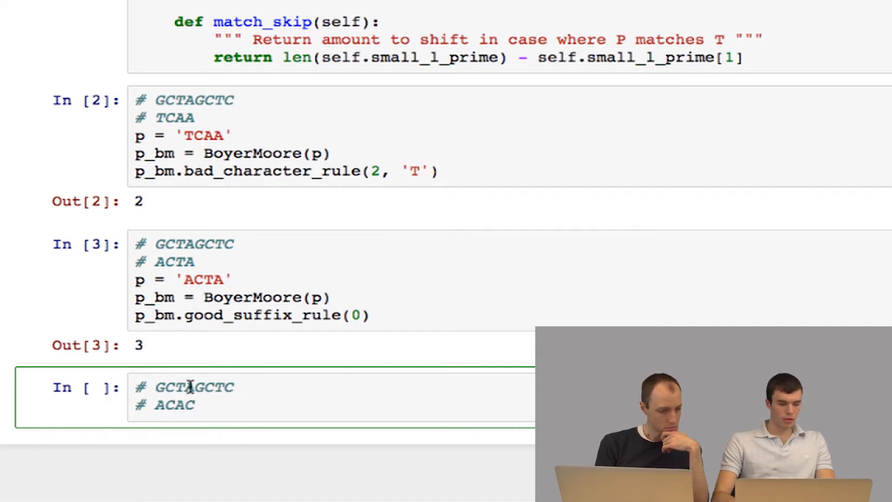
type("ACAC")
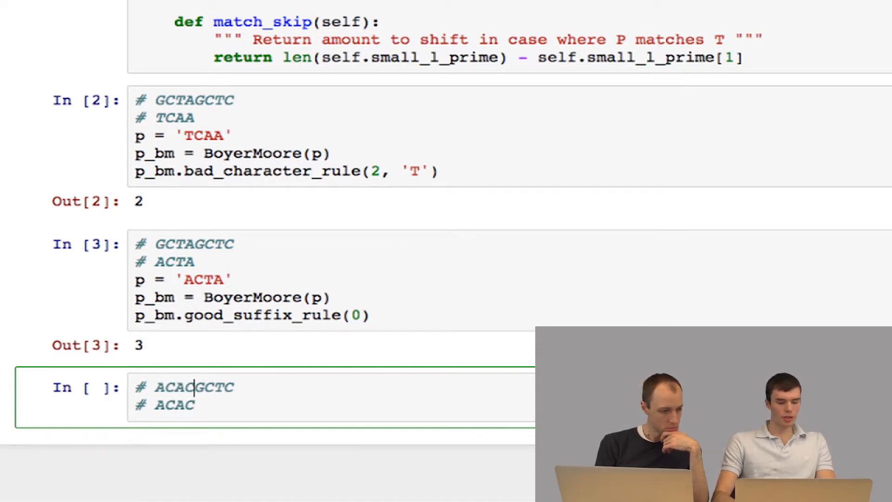
type("p =")
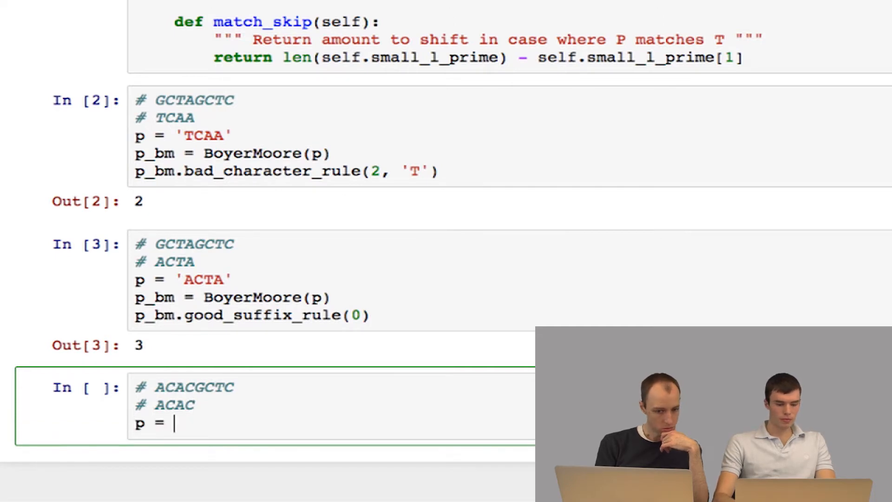
type("'ACAC'")
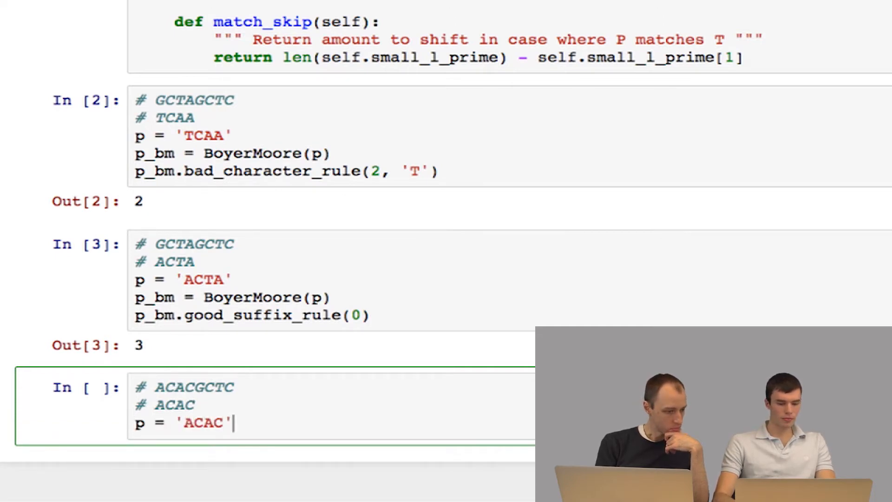
- Build p_bm = BoyerMoore(p) and call p_bm.match_skip()
type("p+bm")
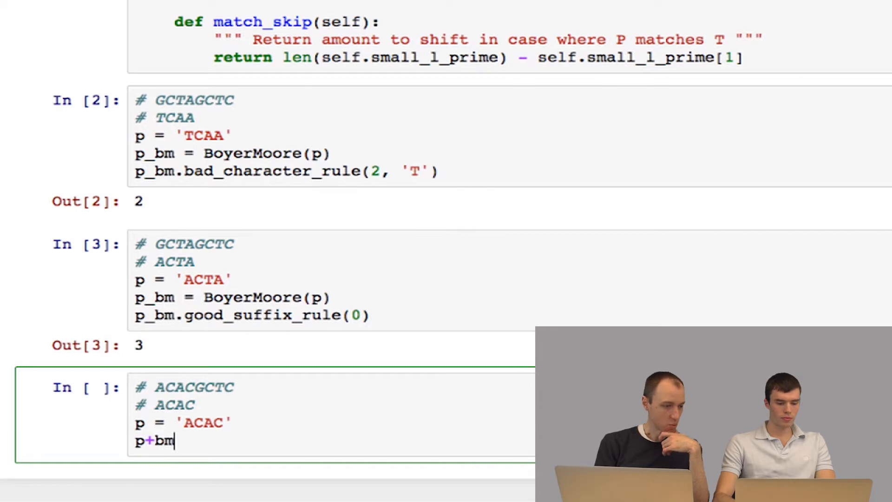
type("_bm =")
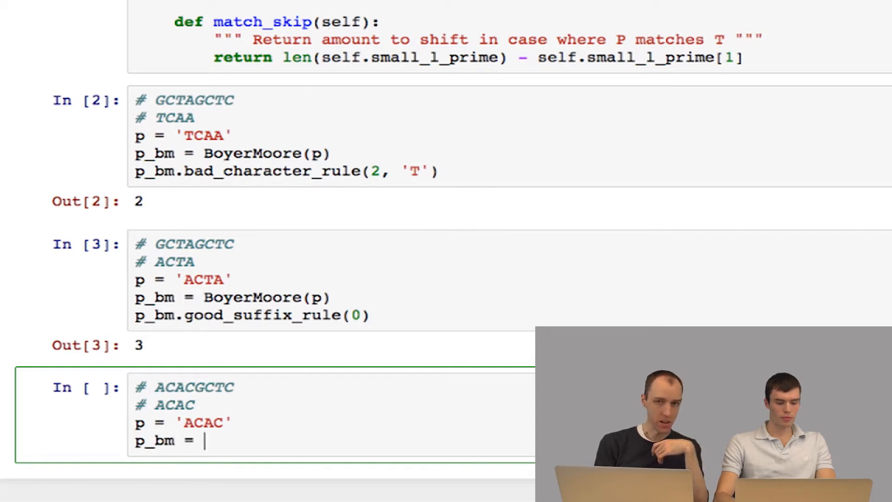
type("BoyerMoore(")
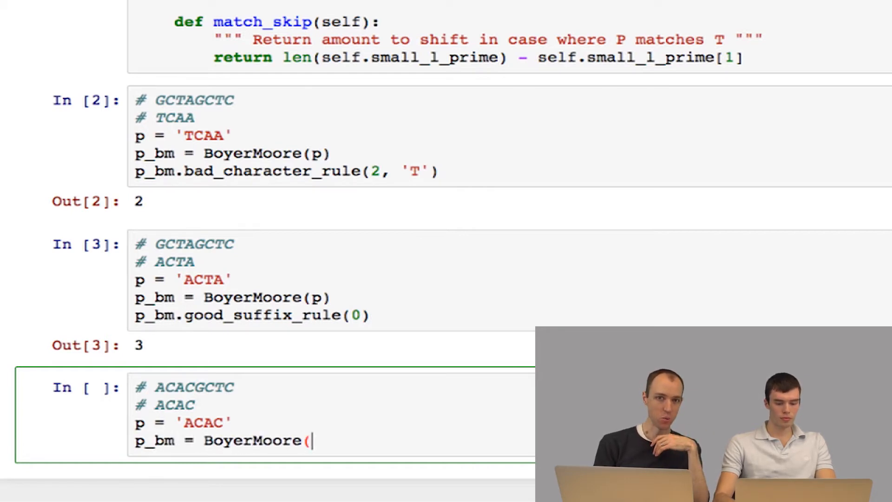
type("p)")
type("p_bm.match")
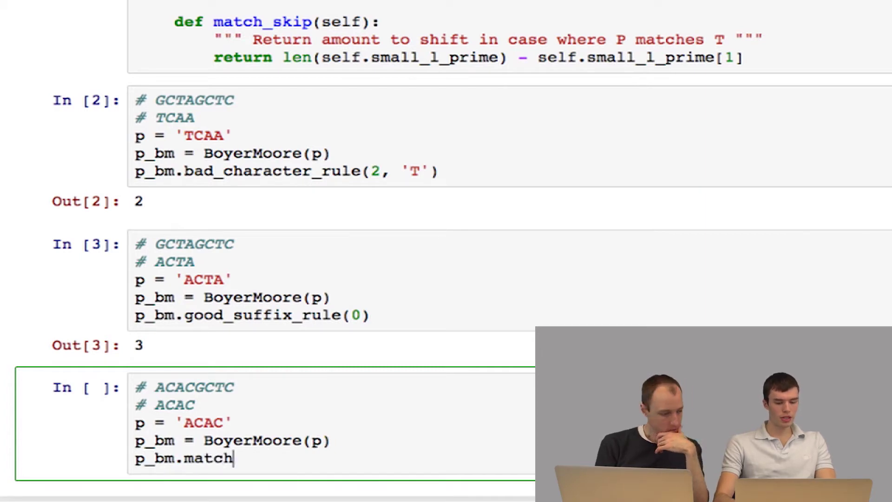
type("_skip")
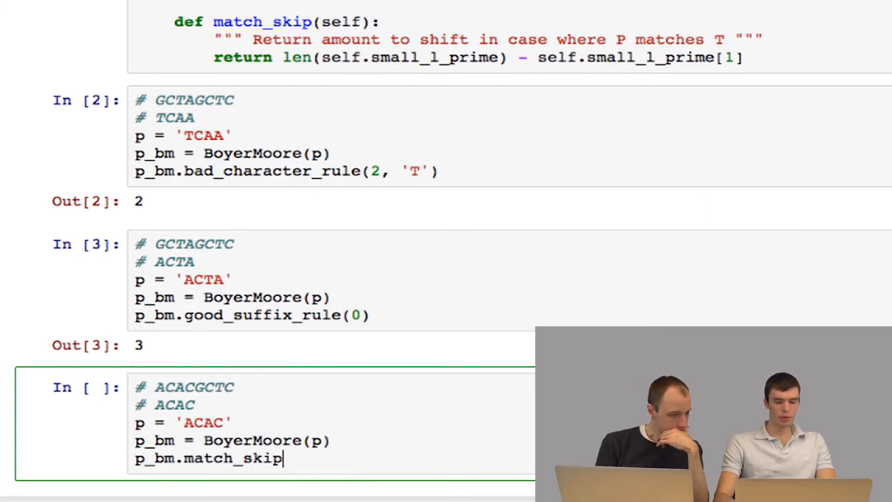
type("(")
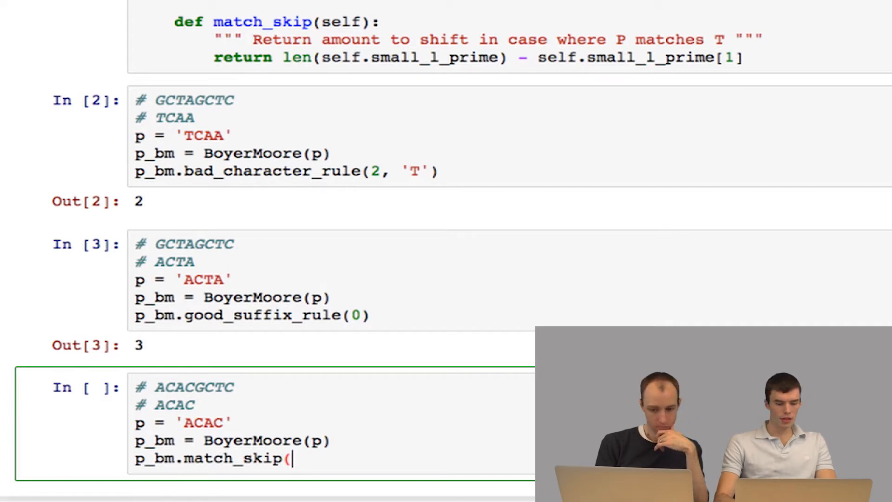
type(")")
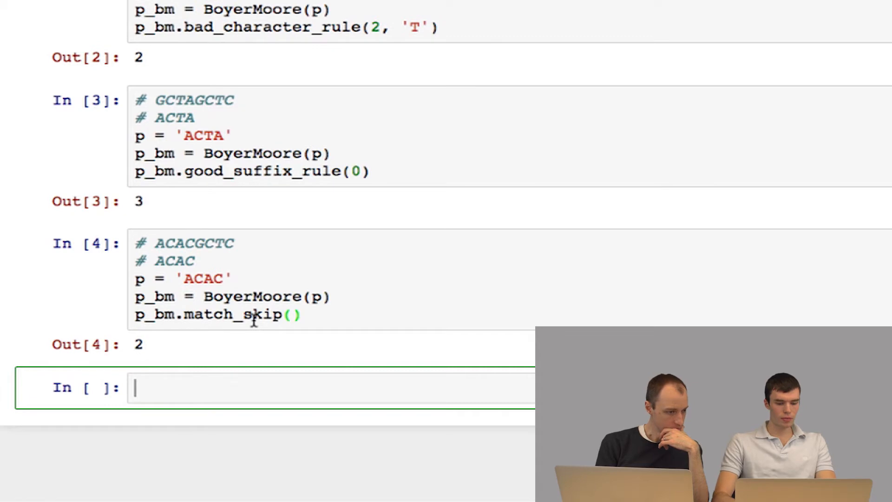
mouse_move(262, 305)
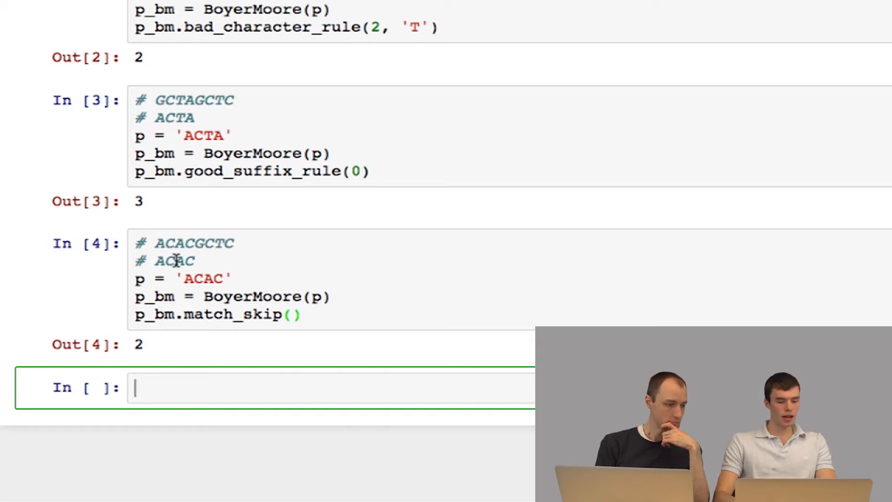
- Begin a new function definition with def in the empty cell below the ACAC test
left_click(179, 243)
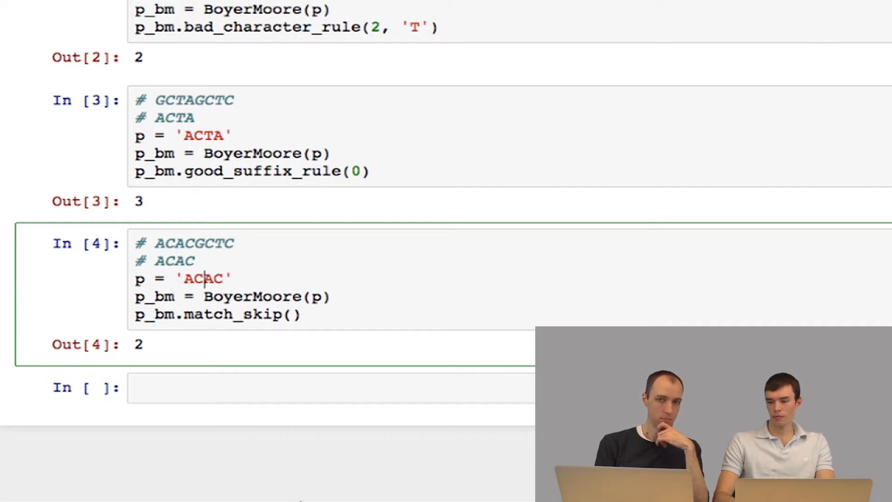
type("def")
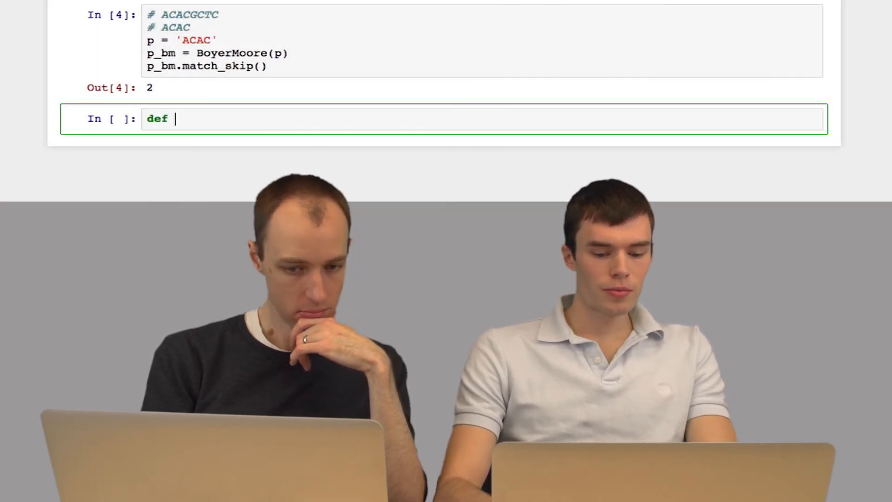
- Write the signature def boyer_moore(p, p_bm, t):
type("boyer_moor")
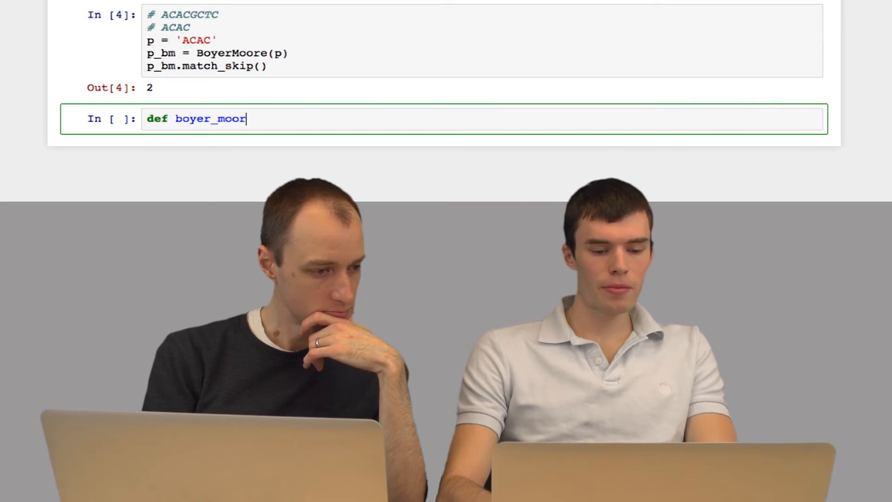
type("e(")
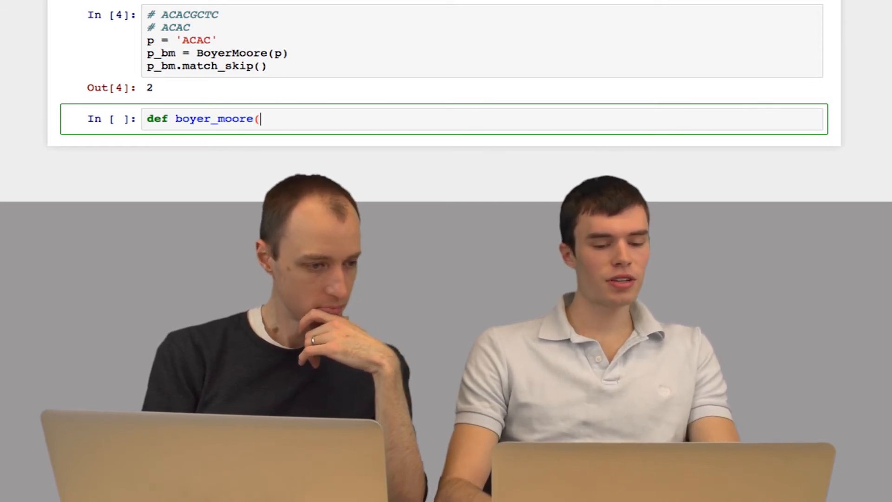
type("p, p_")
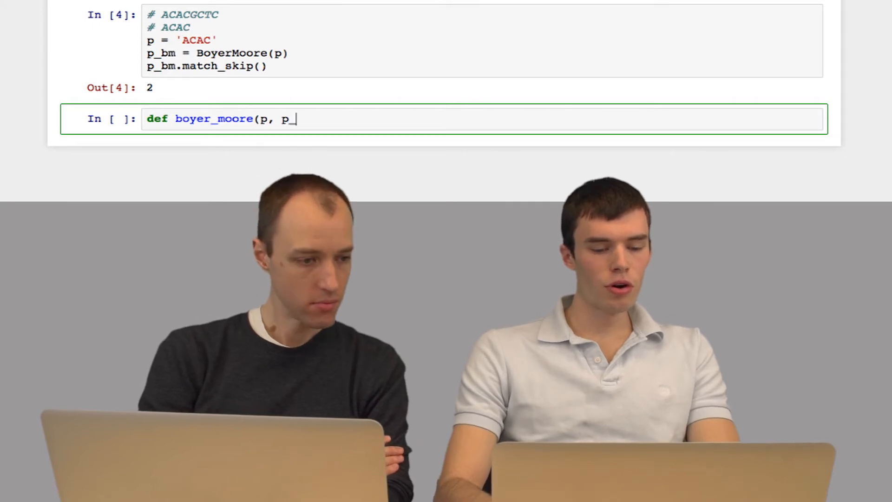
type("bm")
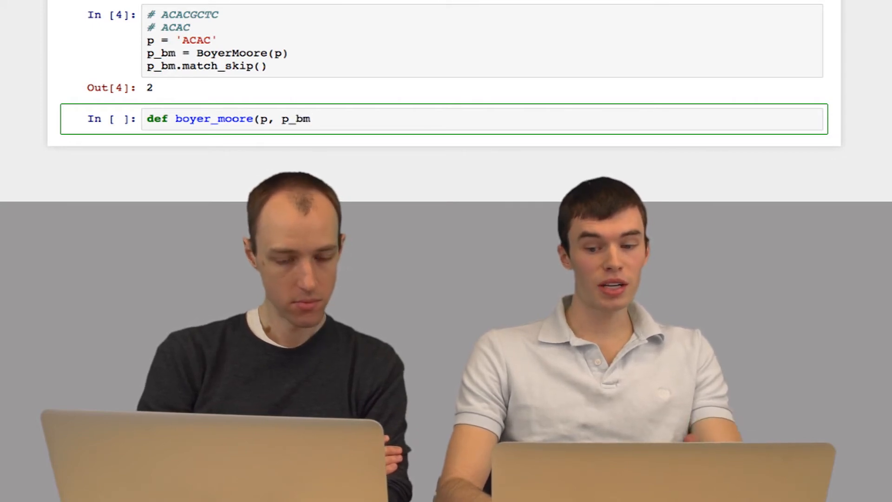
type(", t")
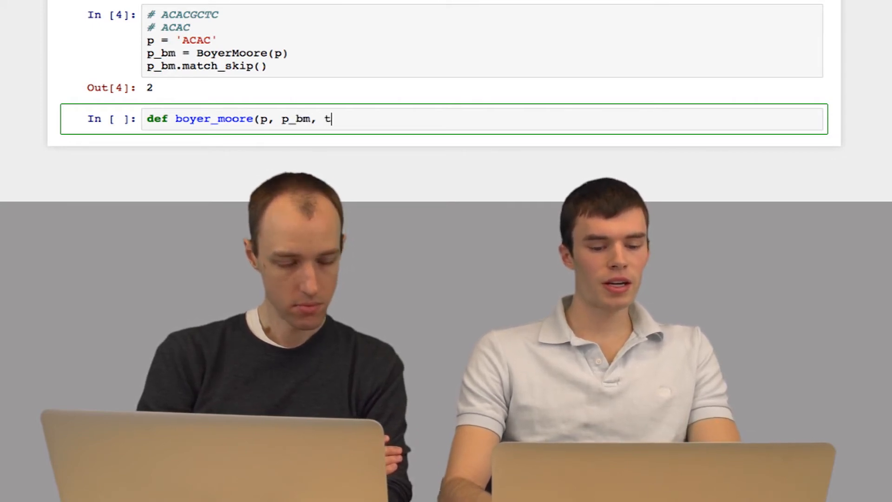
type(")")
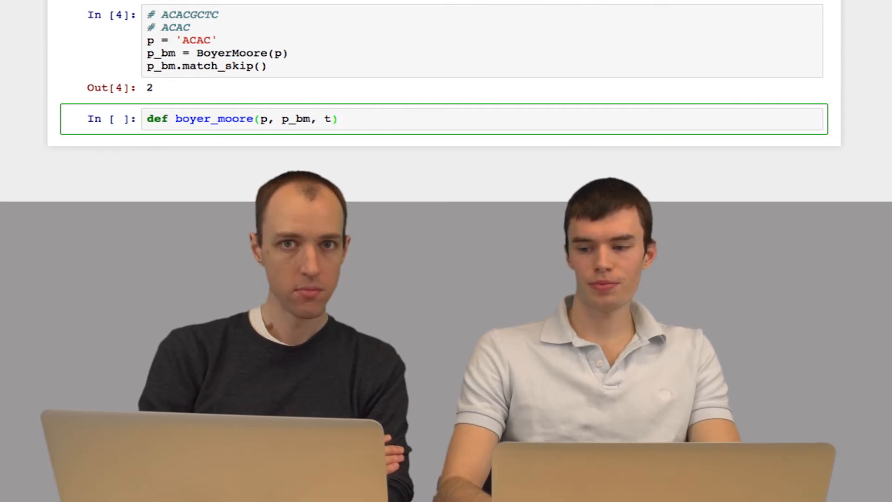
type(":")
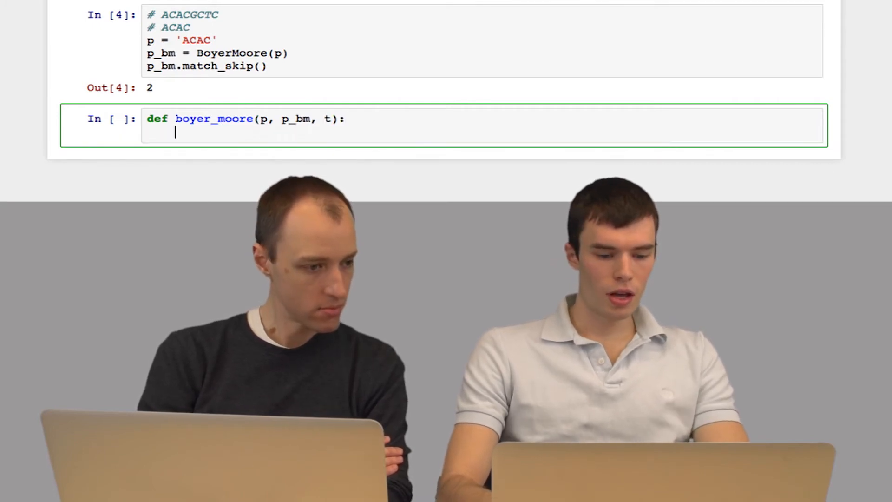
- Initialize i = 0, occurrences = [] and the loop while i < len(t) - len(p) + 1
type("i = 0")
type("occu")
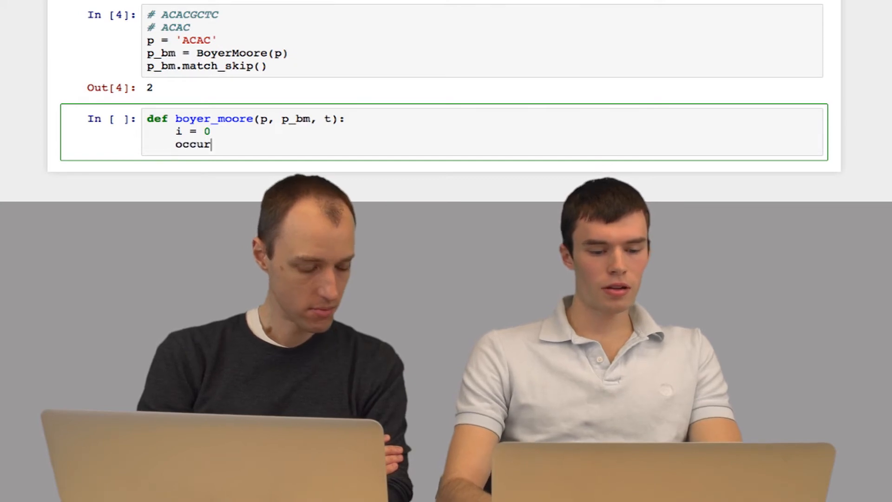
type("red")
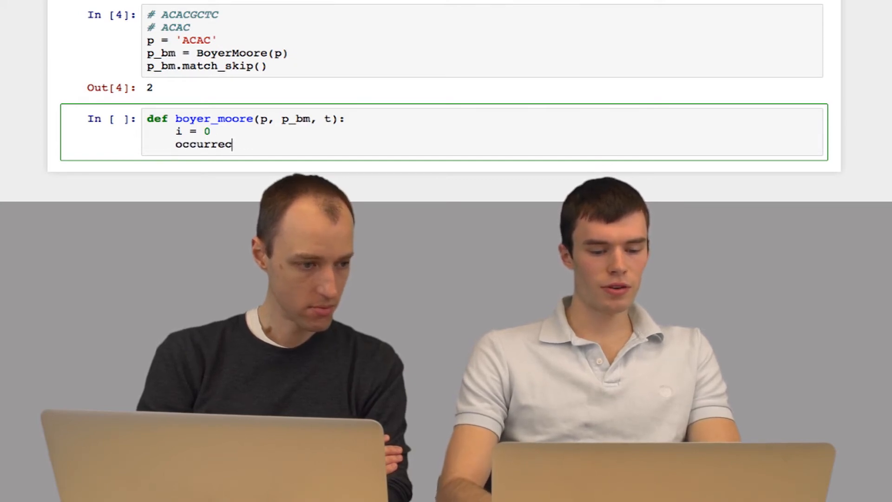
type("ences=")
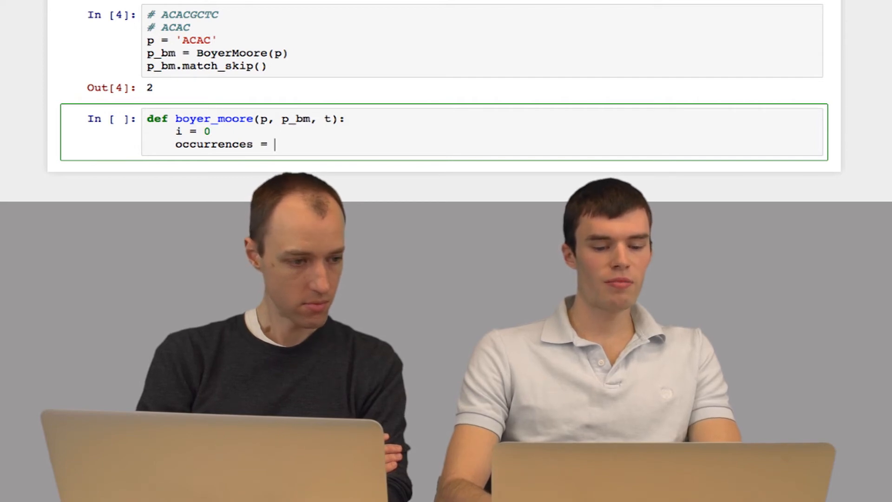
type("[]")
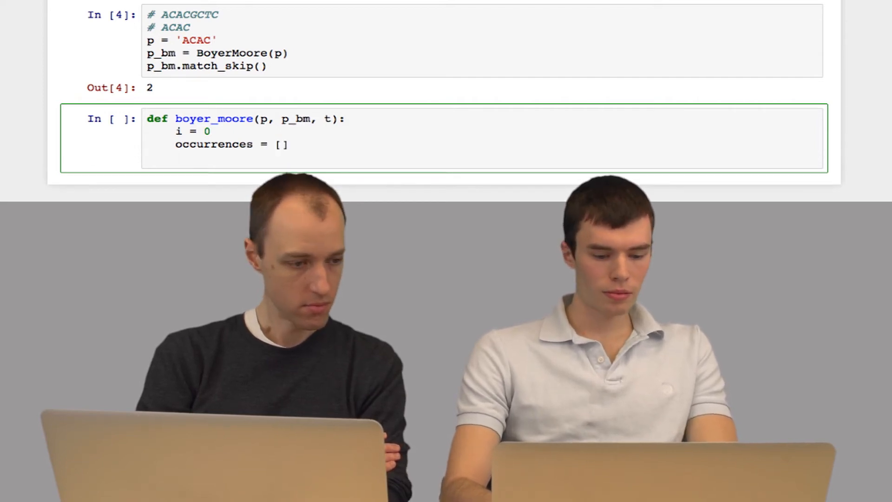
type("while i")
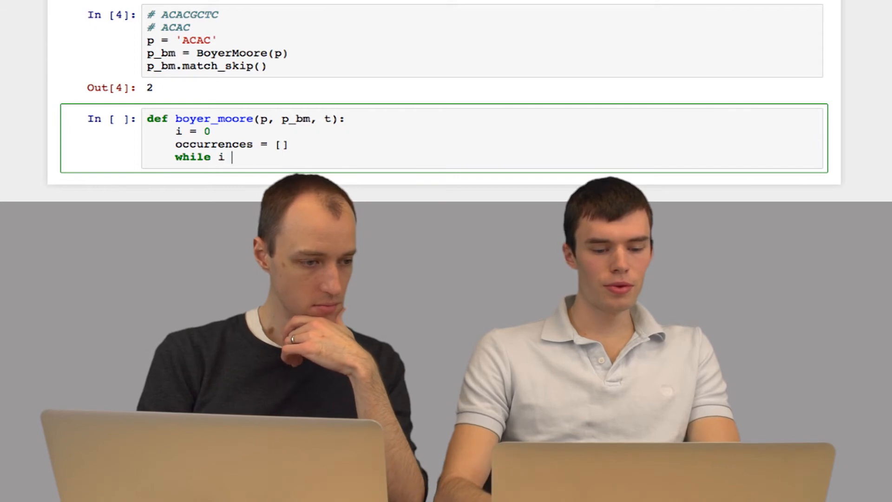
type("< len")
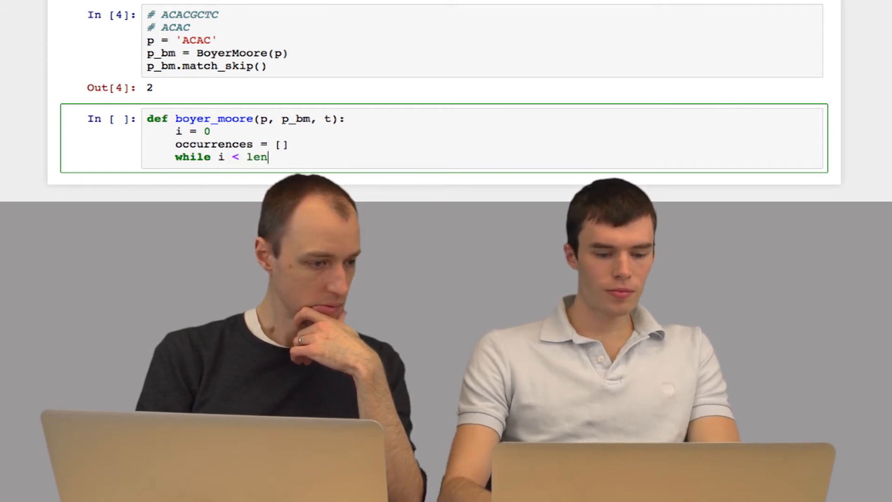
type("(t)")
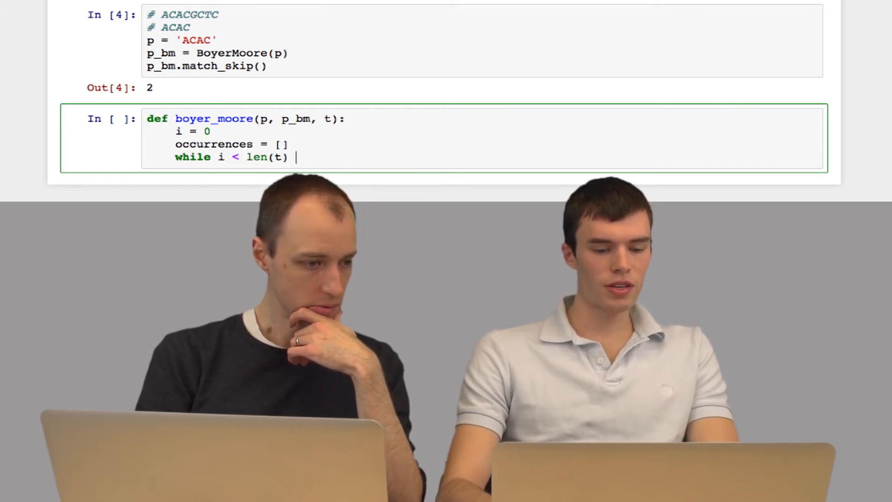
type("- len(p)")
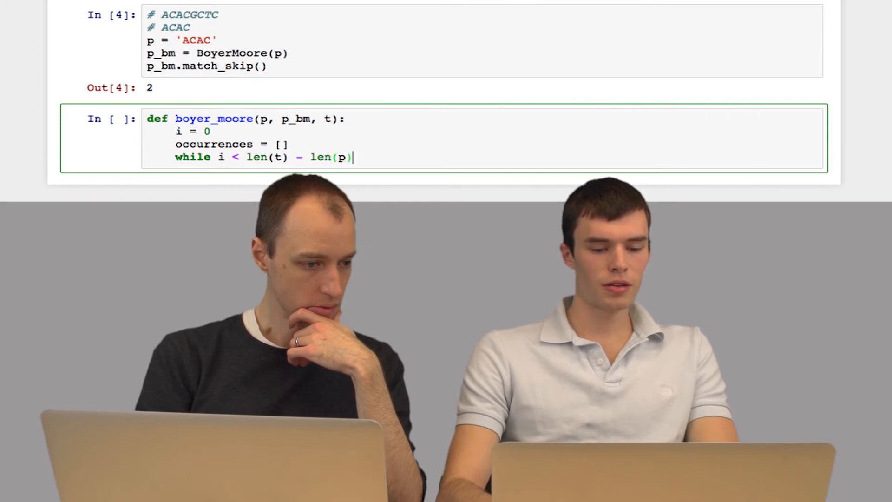
type("+ 1:")
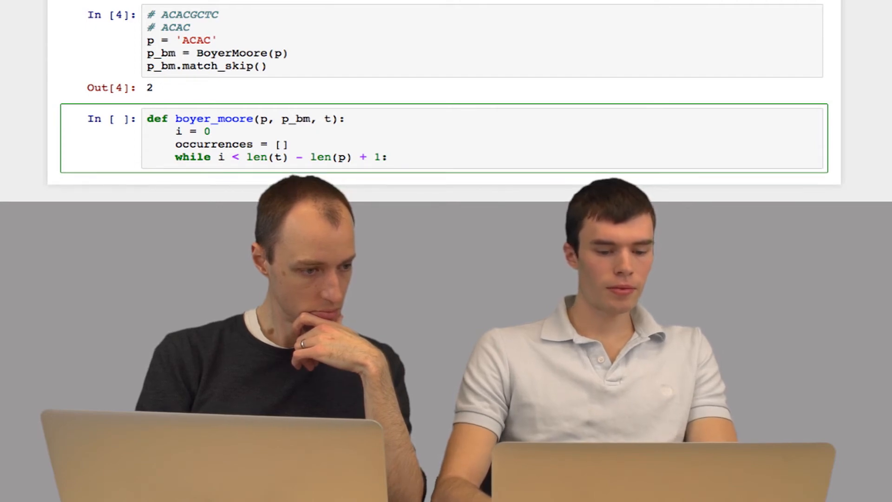
- Inside the while loop set shift = 1 and mismatched = False
scroll("up", 3)
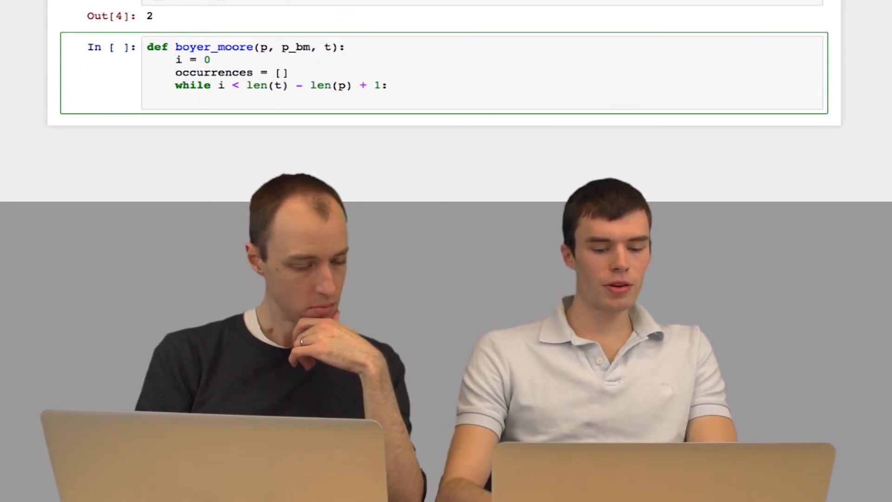
type("shift = 1")
type("m")
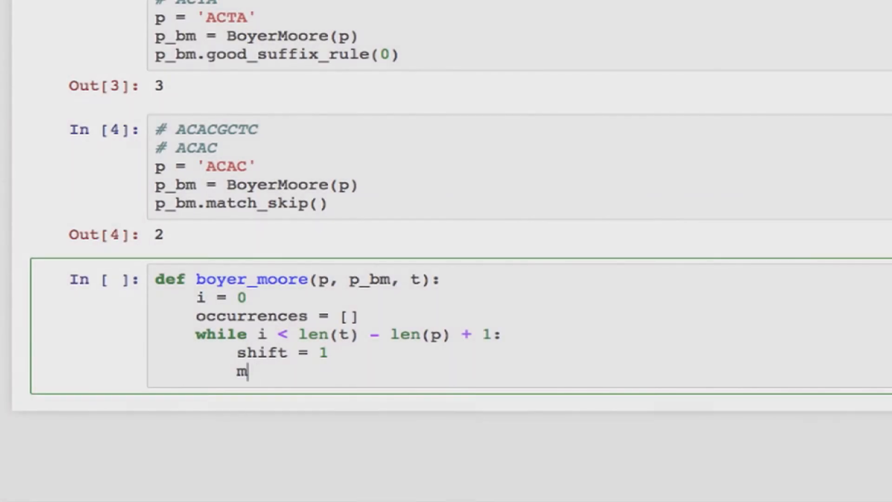
type("ismatche")
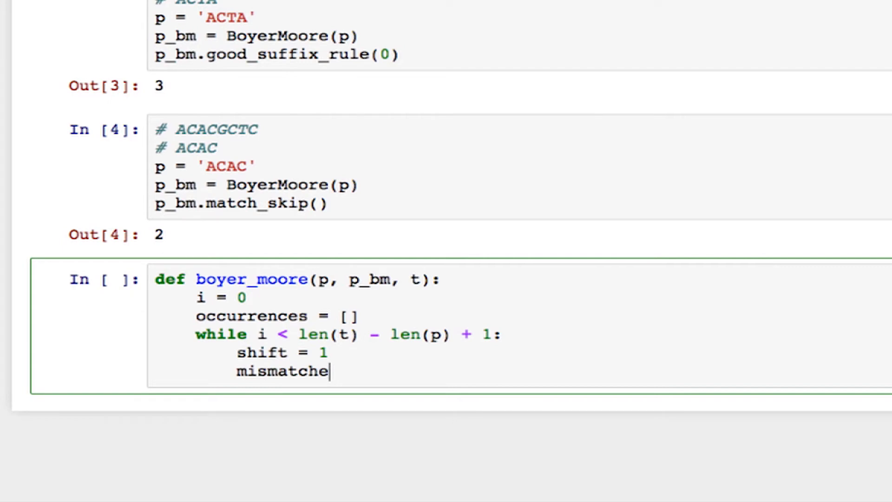
type("d = Fal")
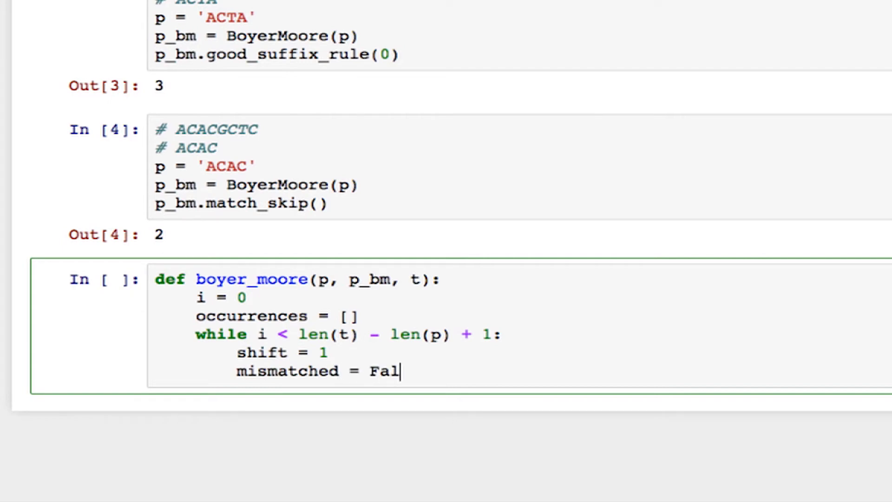
type("se")
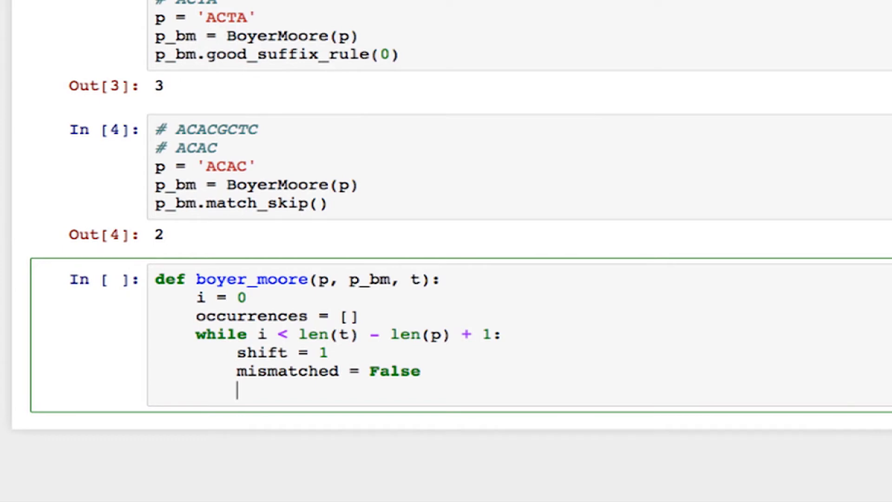
- Open the reverse loop for j in range(len(p)-1, -1, -1):
type("for")
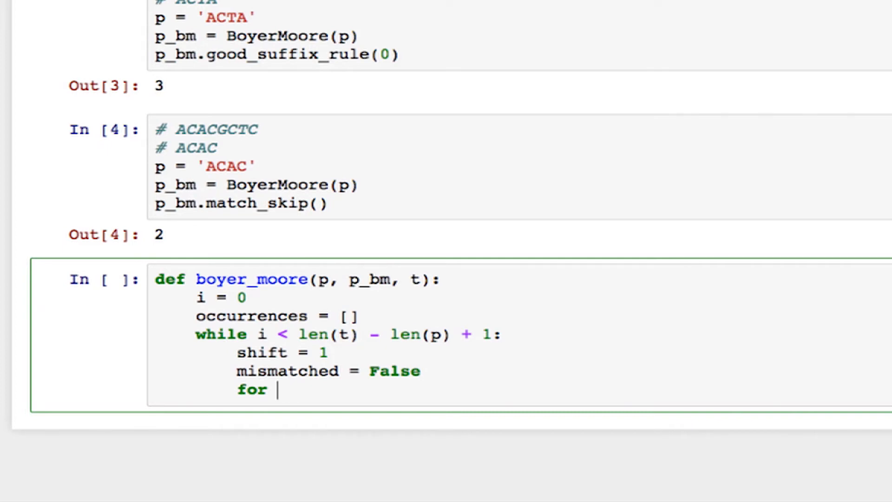
type("j in range(")
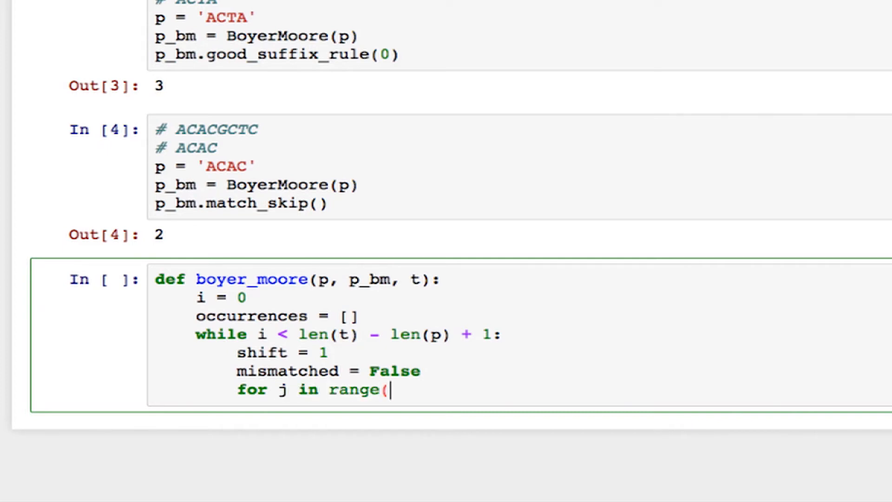
type("len(p)")
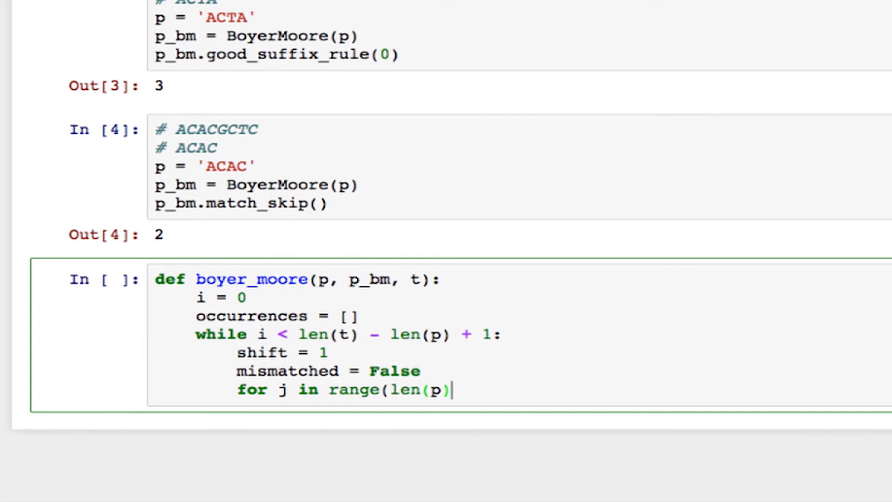
type("-1, -")
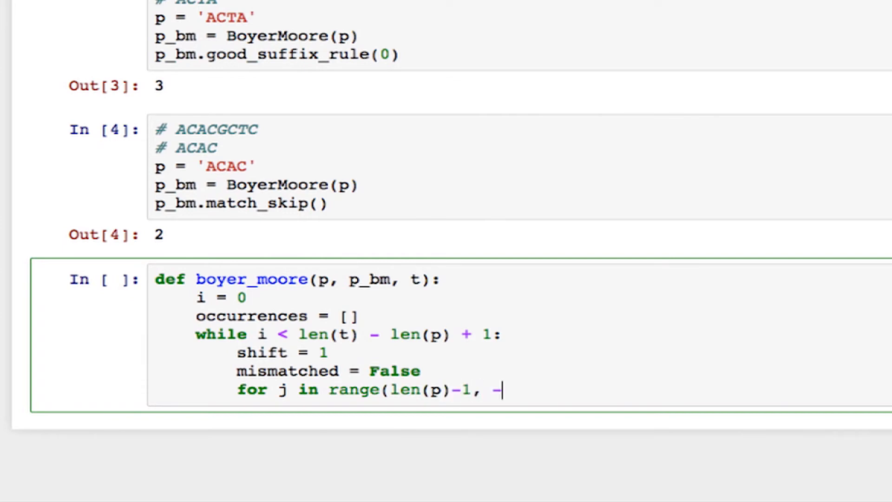
type("1,")
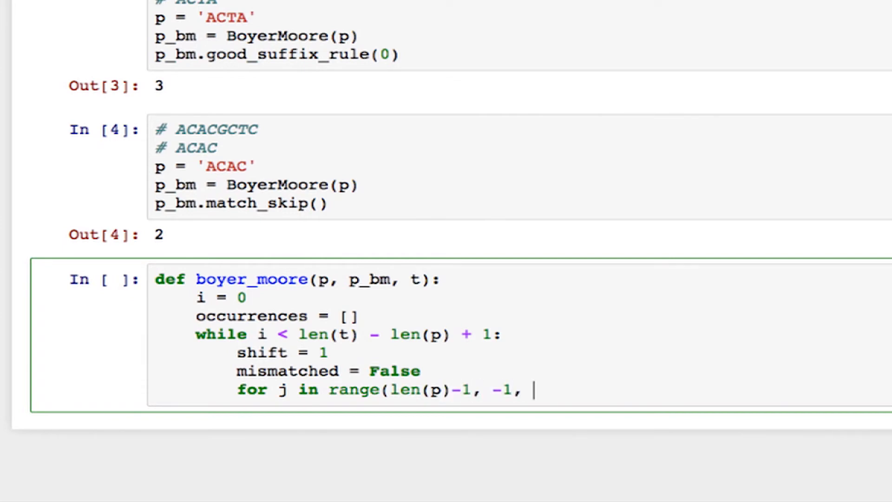
type("-1)")
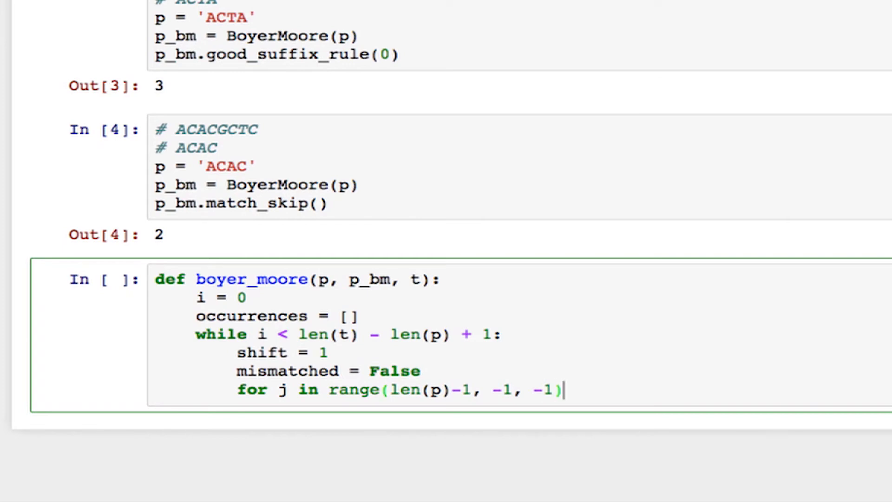
type(":")
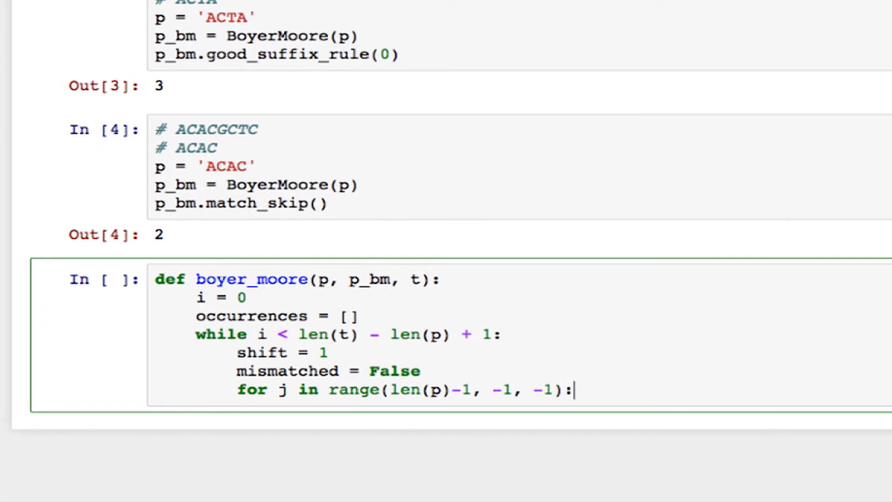
- Add the mismatch check if not p[j] == t[i+j]:
type("if")
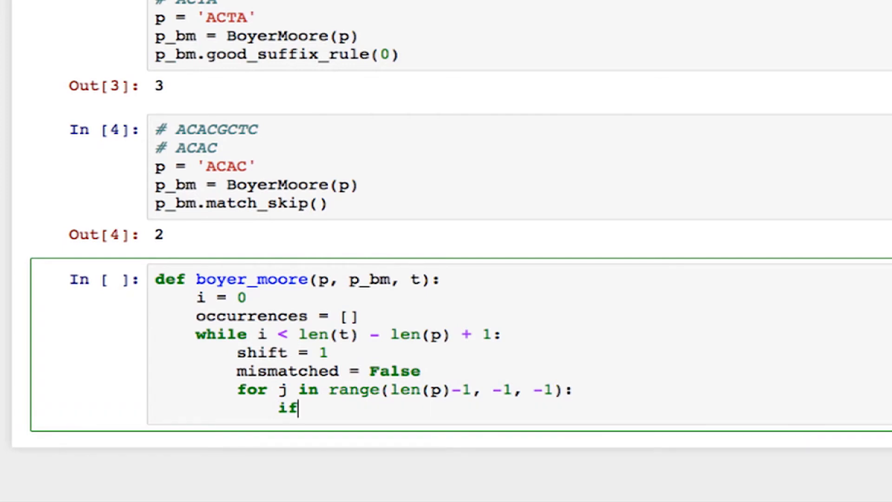
type("not p")
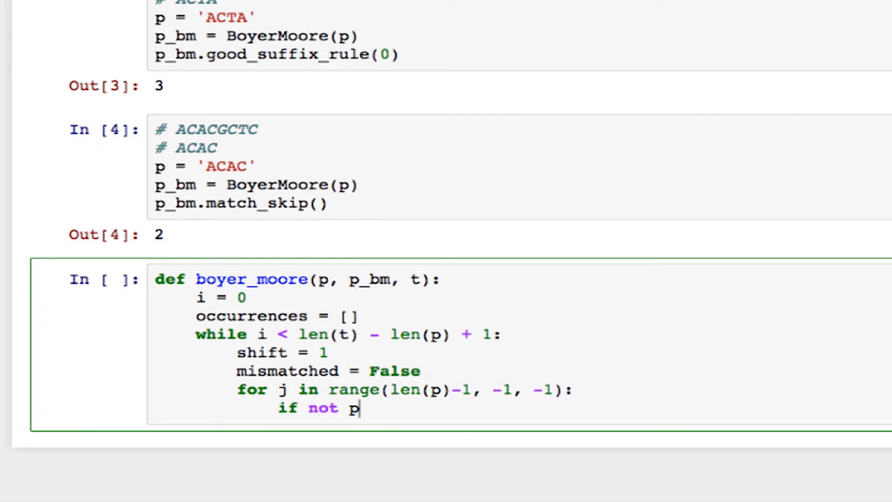
type("[j]")
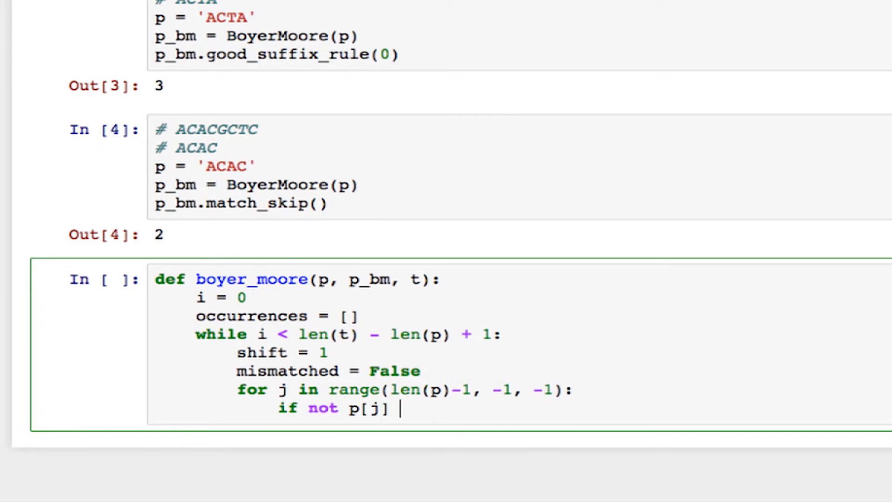
type("== t")
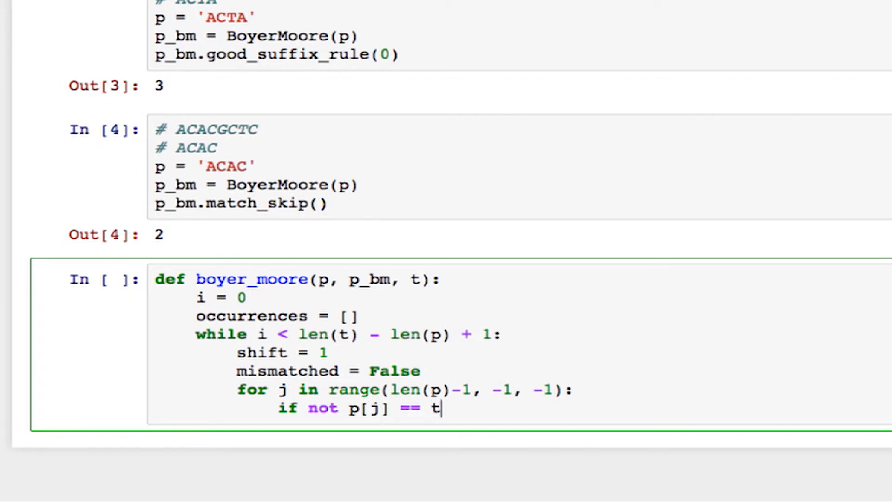
type("[i+")
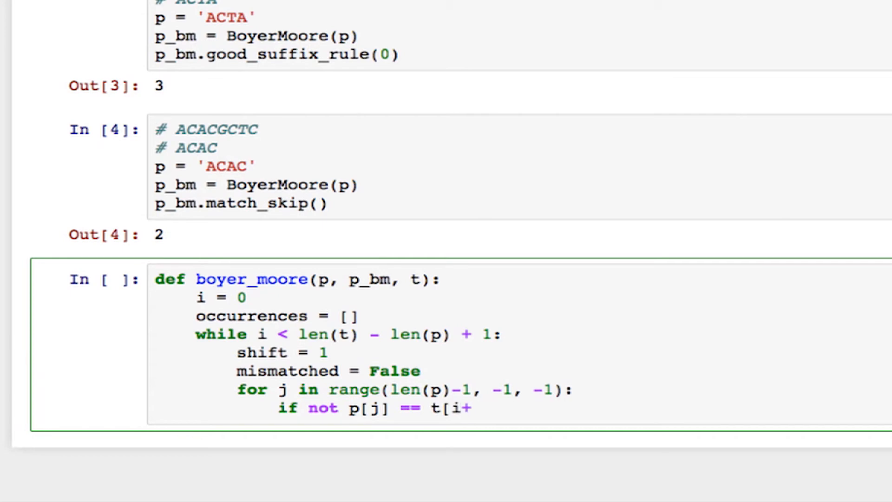
type("j]:")
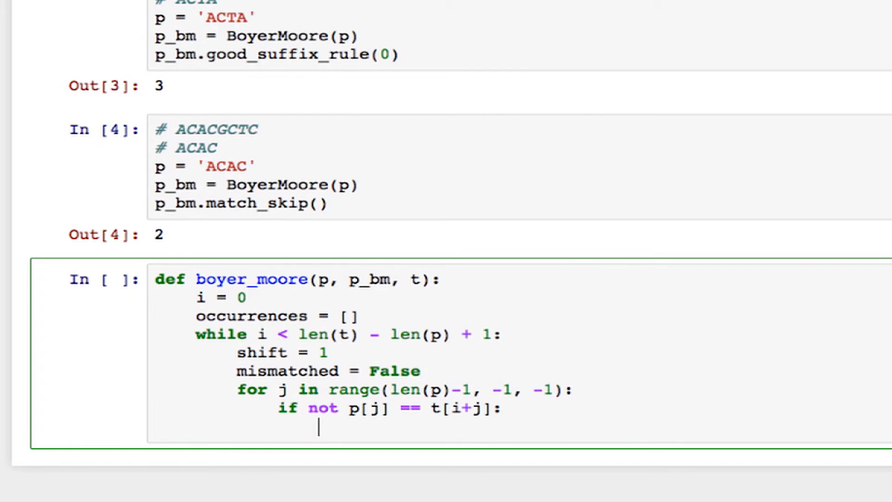
- Compute skip_bc = p_bm.bad_character_rule(j, t[i+j])
type("ski")
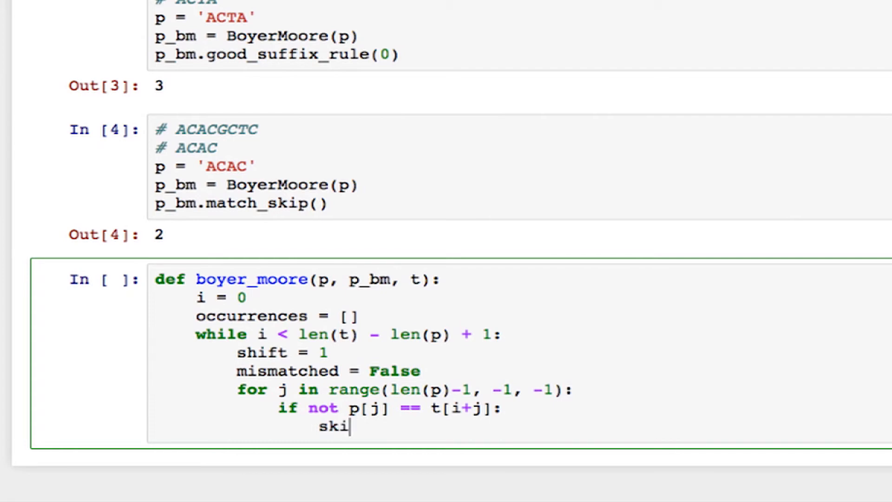
type("p_bc =")
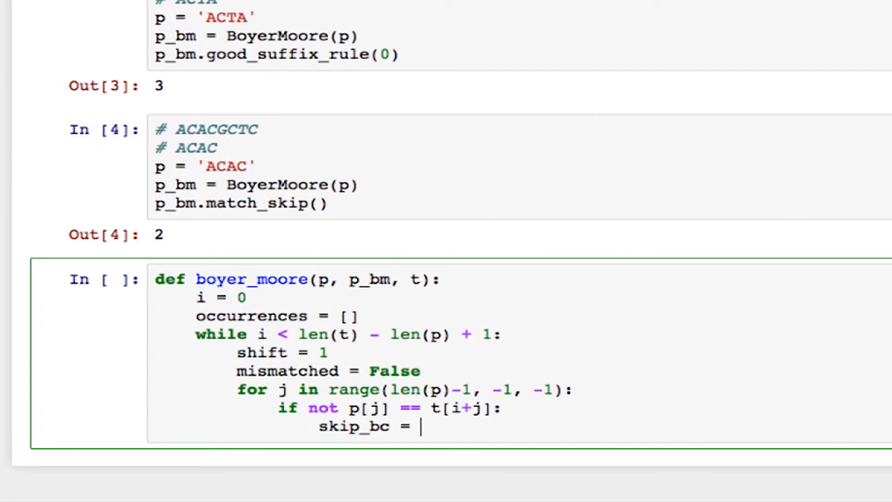
type("p_bm")
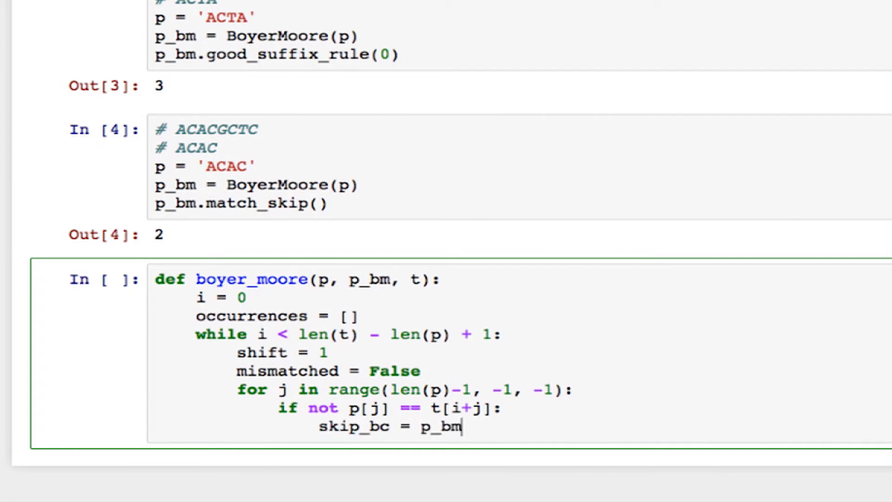
type(".b")
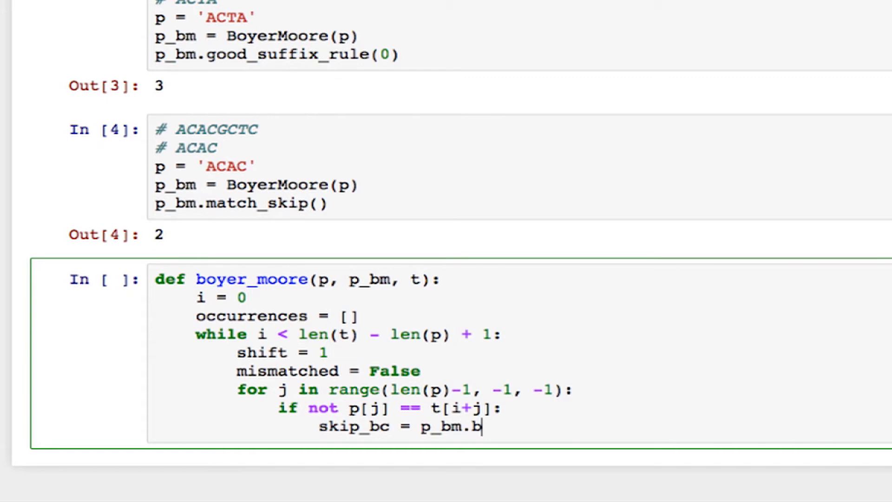
type("ad_character_rule(")
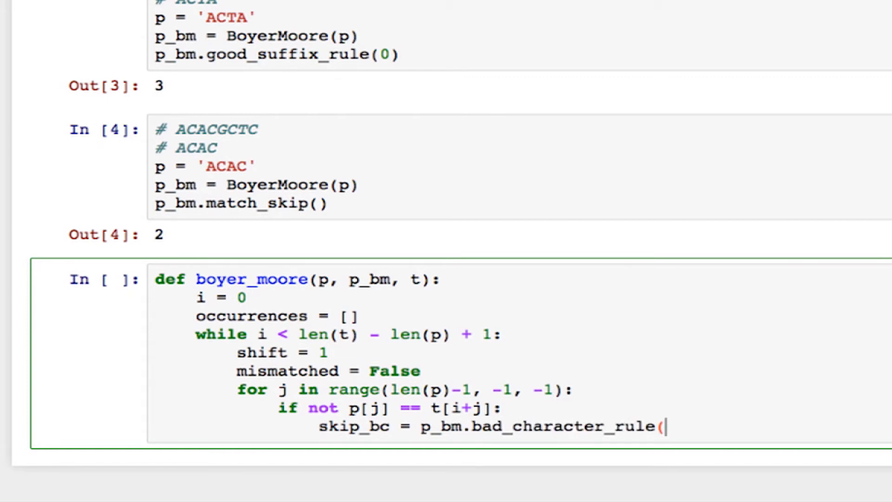
type("j")
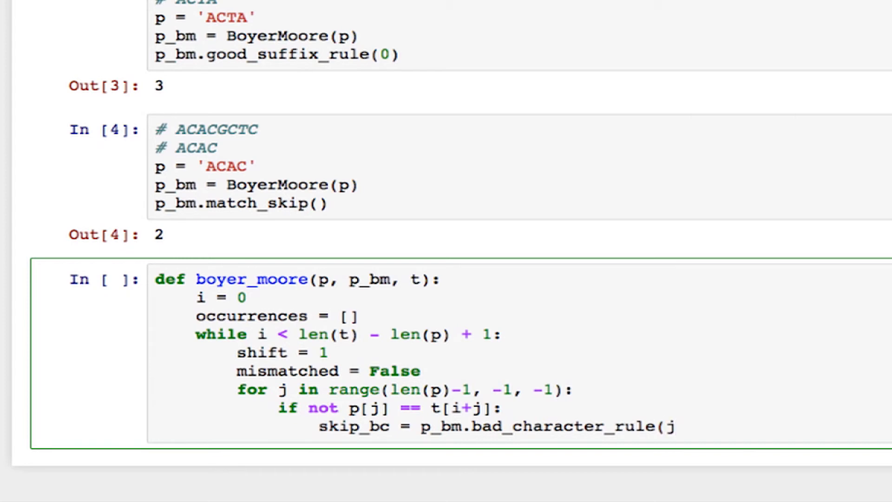
type(",")
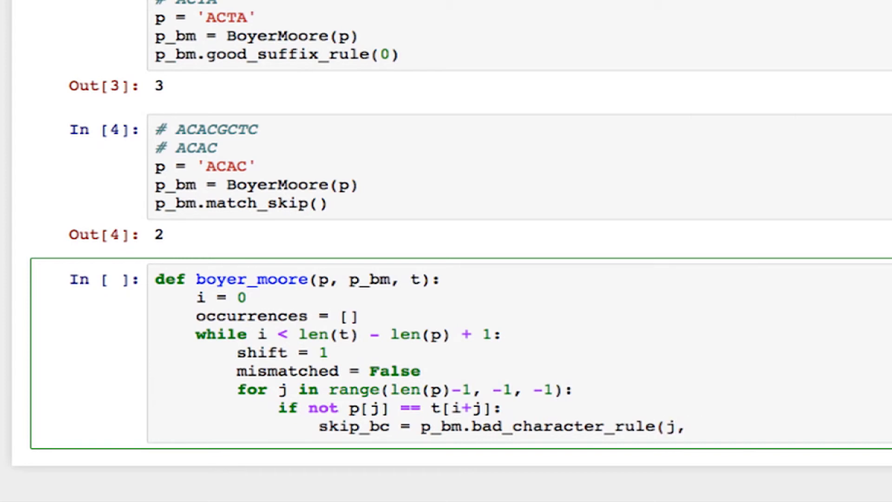
type("t[")
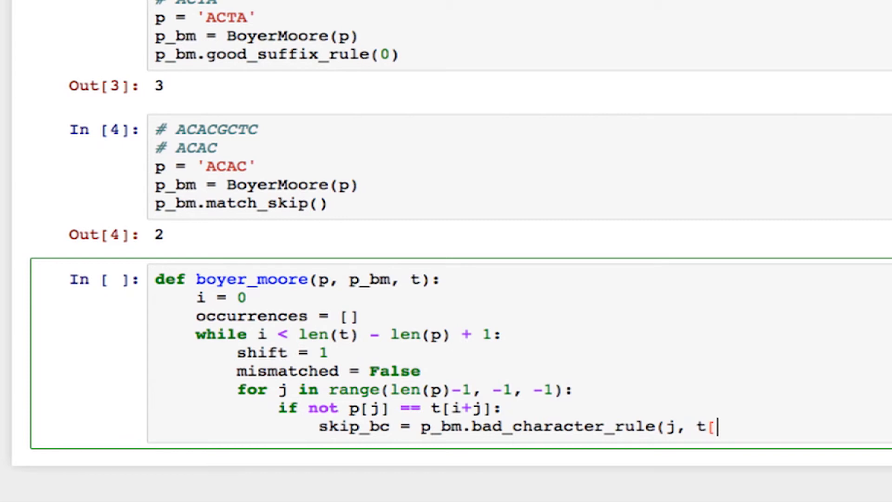
type("i+j")
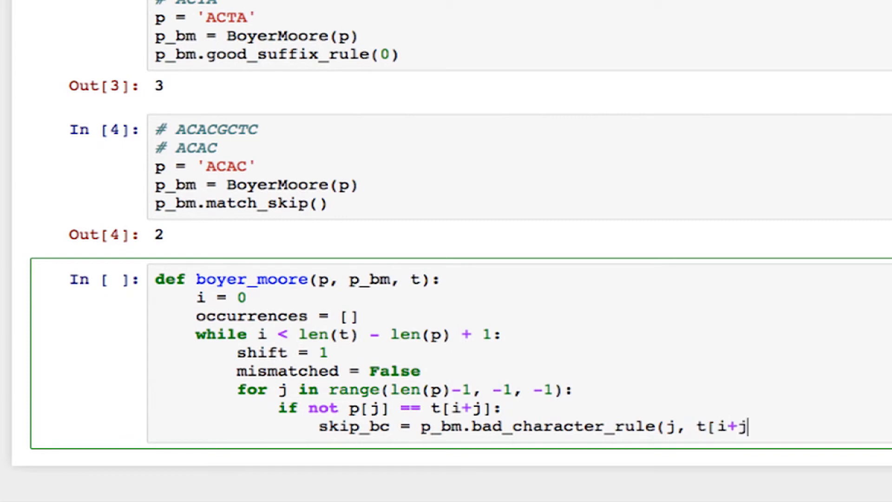
type("])")
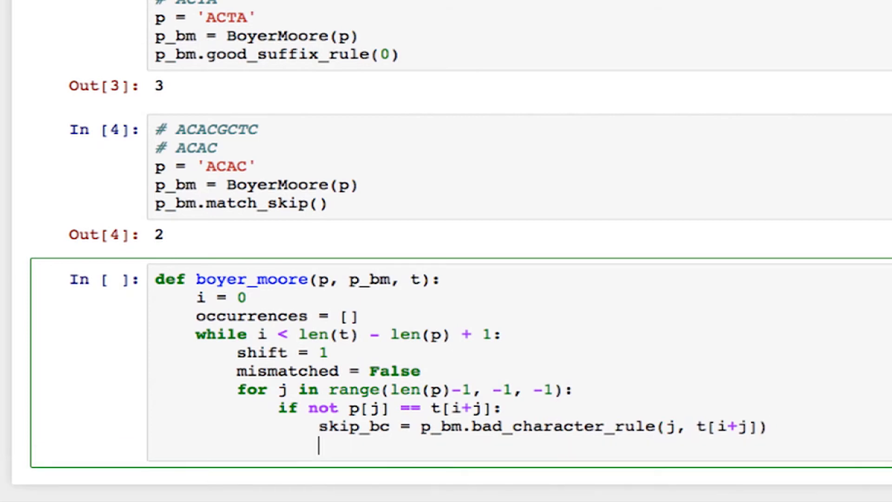
- Compute skip_gs = p_bm.good_suffix_rule(j) and begin the shift line
type("skip")
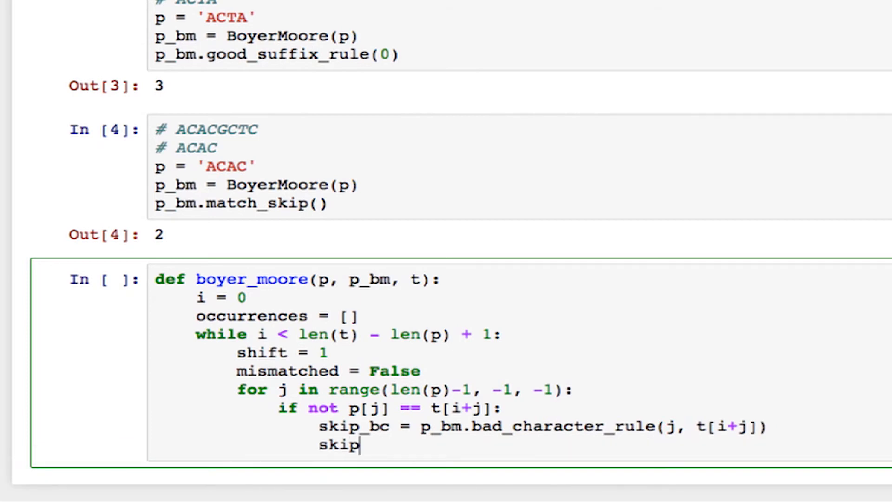
type("_gs = p_")
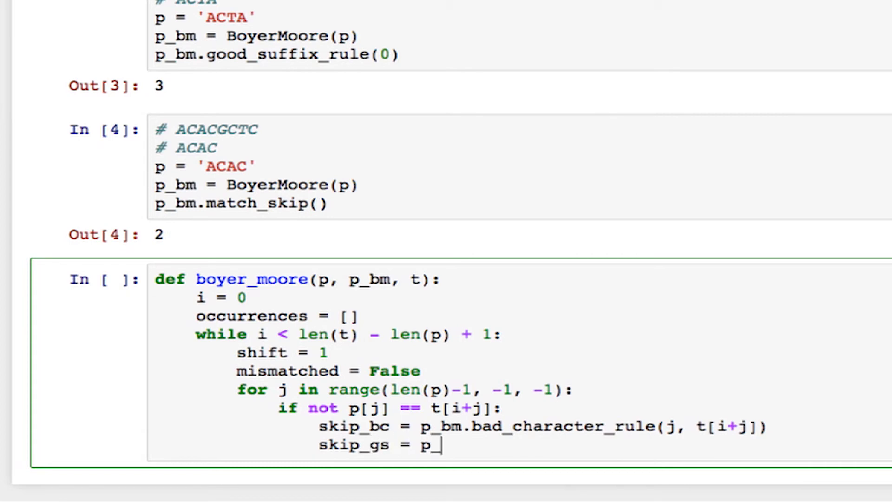
type("bm.go")
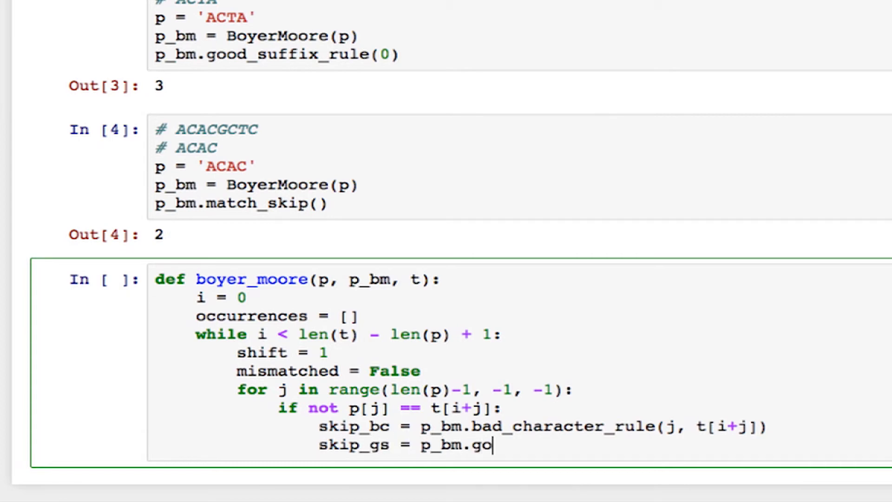
type("od_suffix_ru")
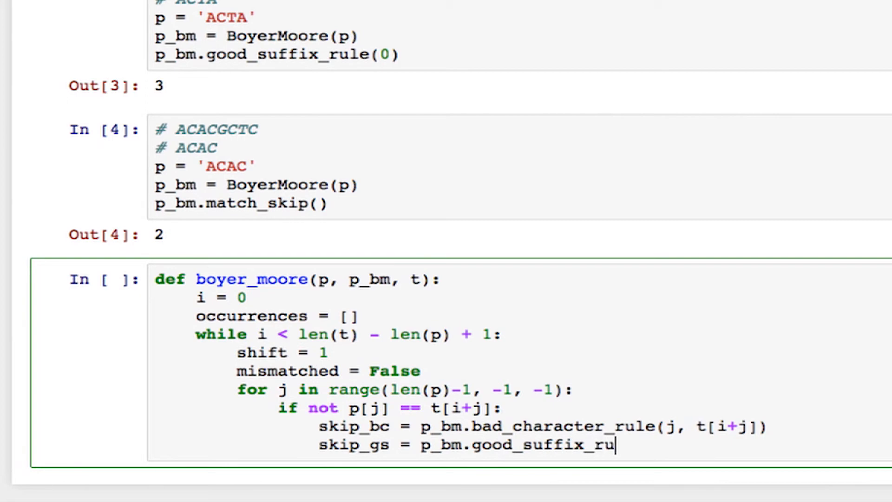
type("le(")
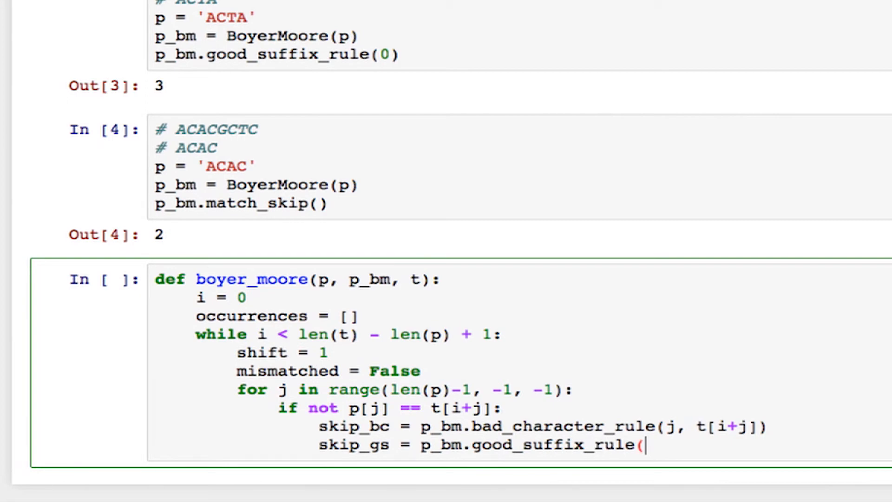
type("j)")
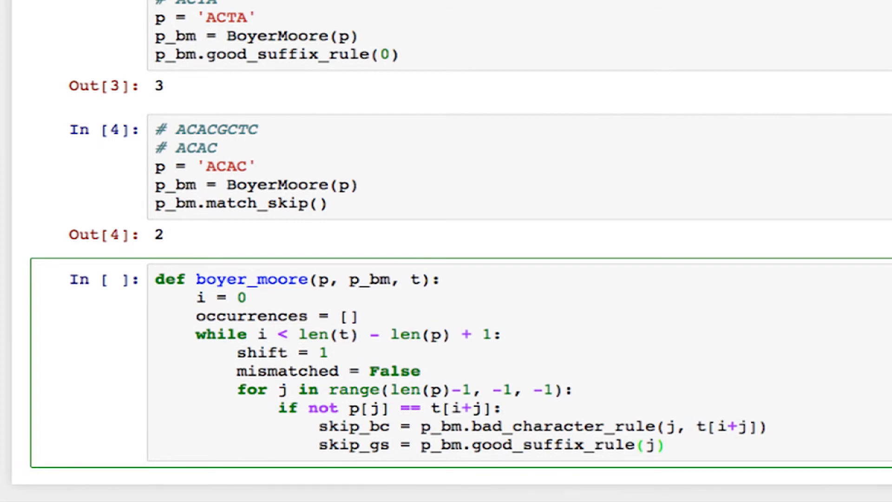
type("shi")
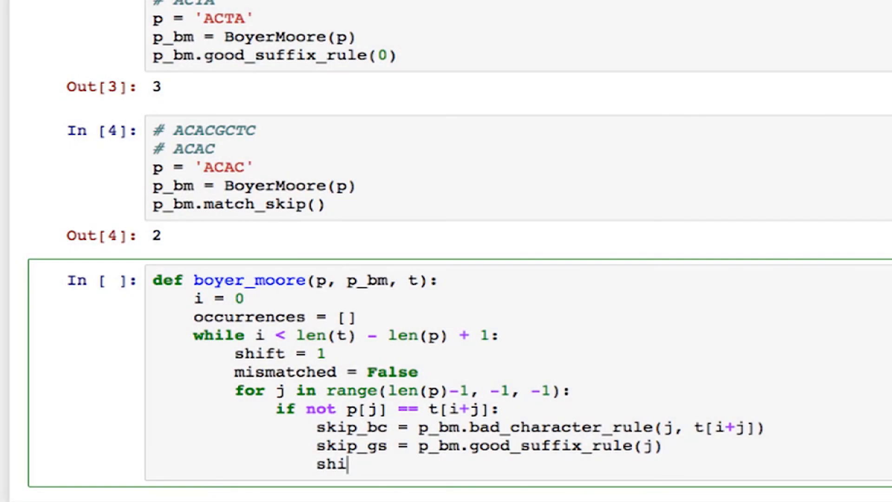
- Set shift = max(shift, skip_bc, skip_gs), mark mismatched = True and break
type("ft = max(")
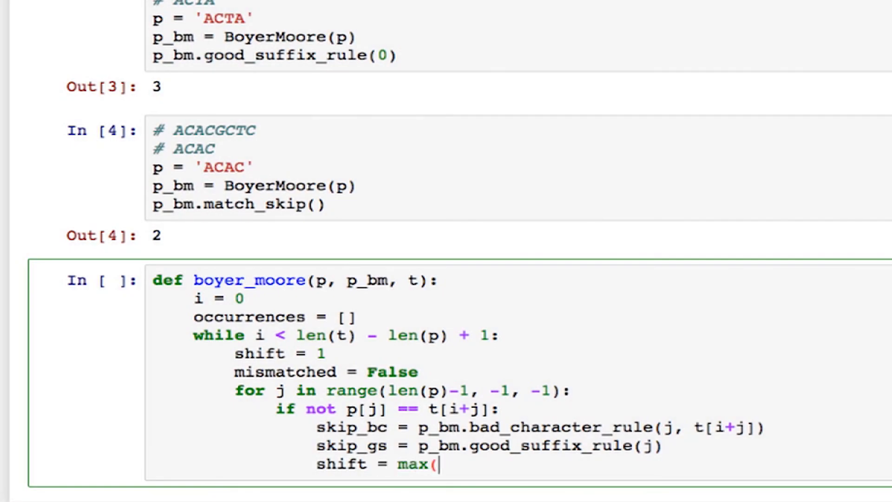
type("shift, skip_bc, s")
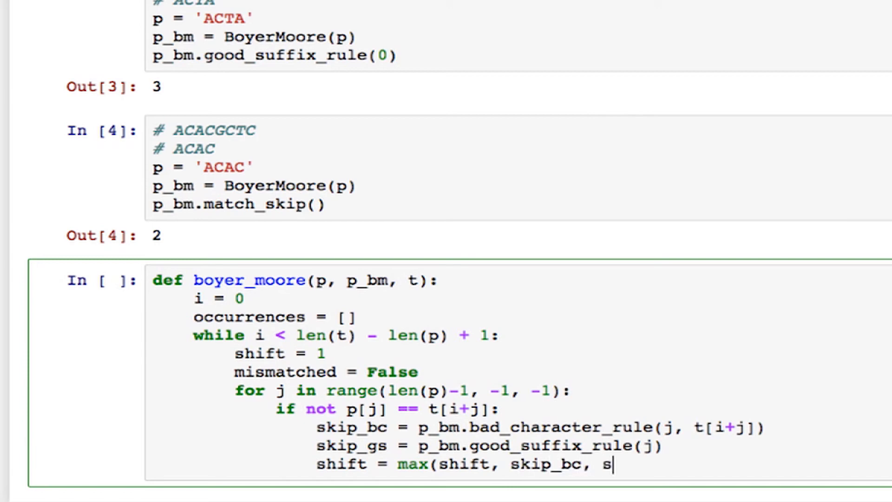
type("kip")
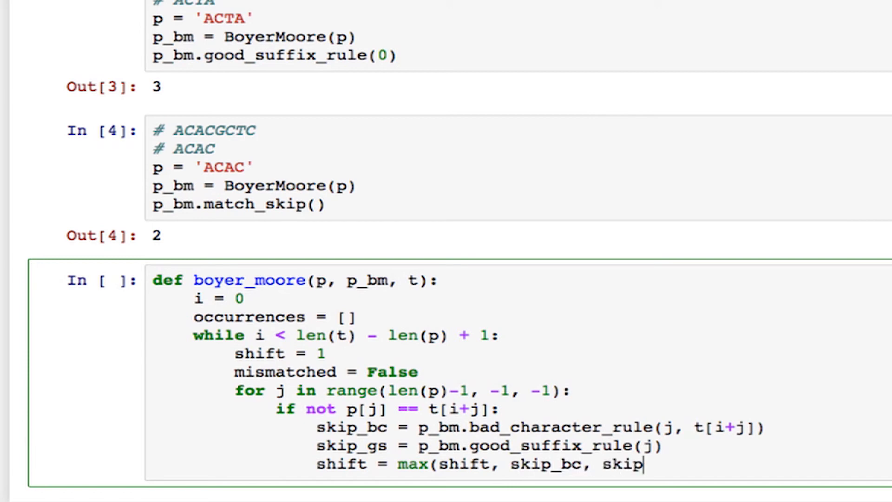
type("_gs)")
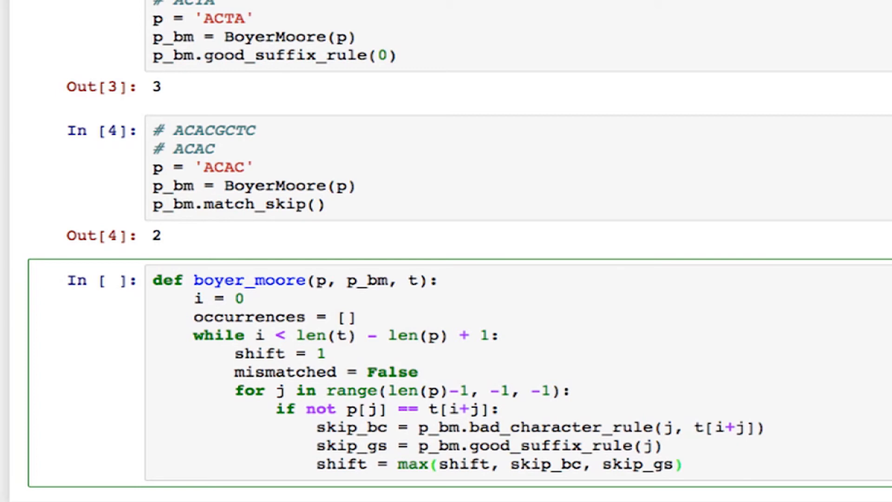
type("mismatched = Tru")
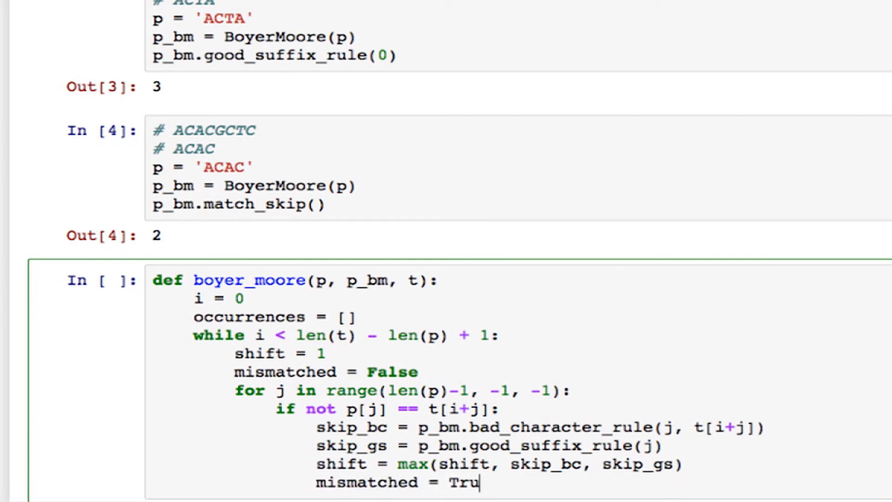
key("enter")
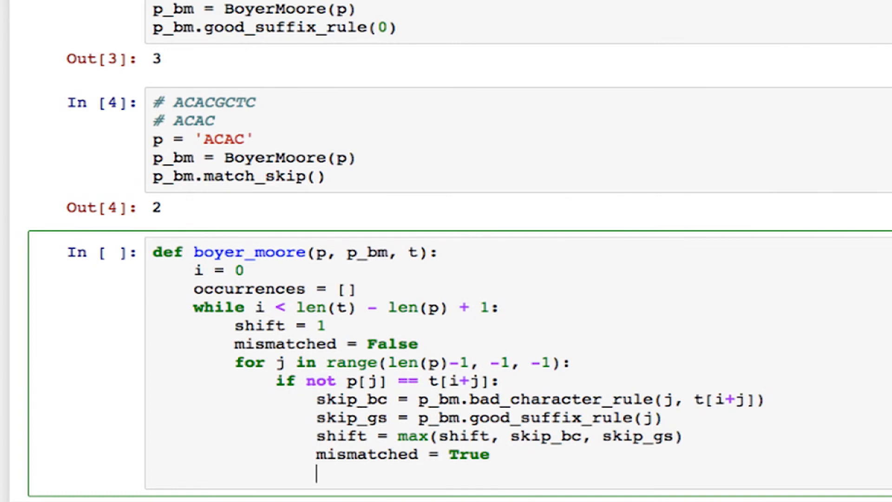
type("br")
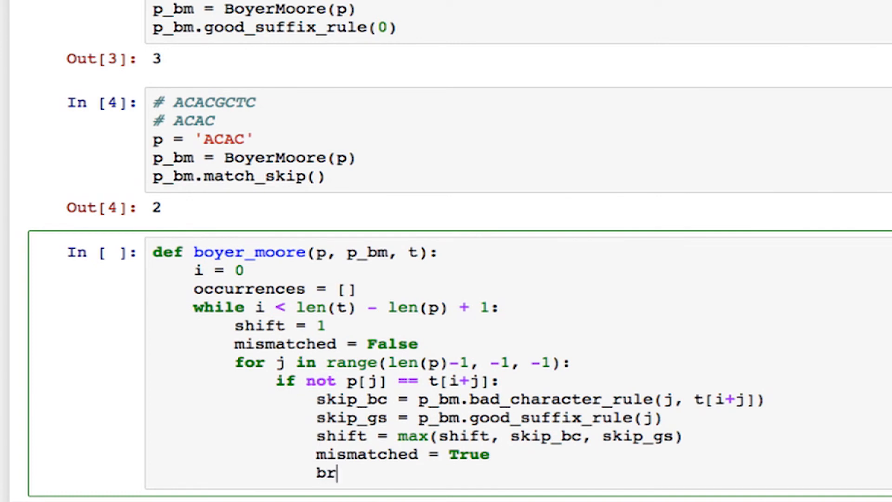
type("eak")
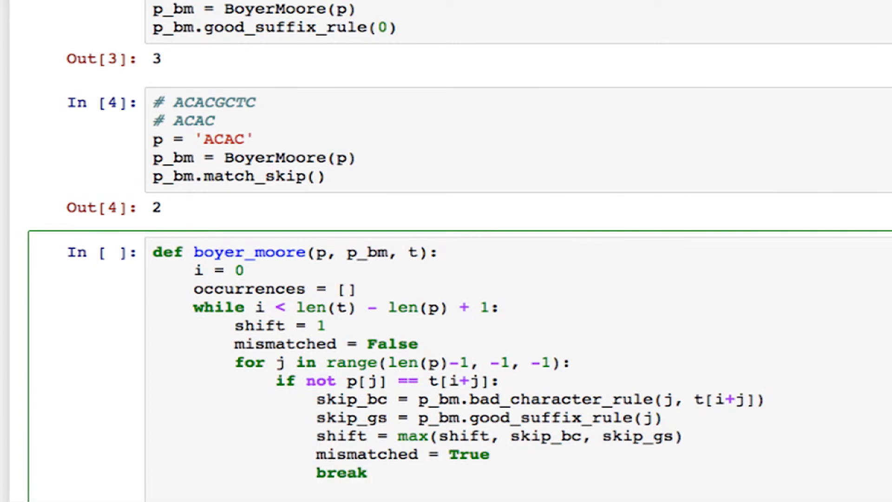
- On a full match (if not mismatched) append offset i to occurrences
scroll("down", 3)
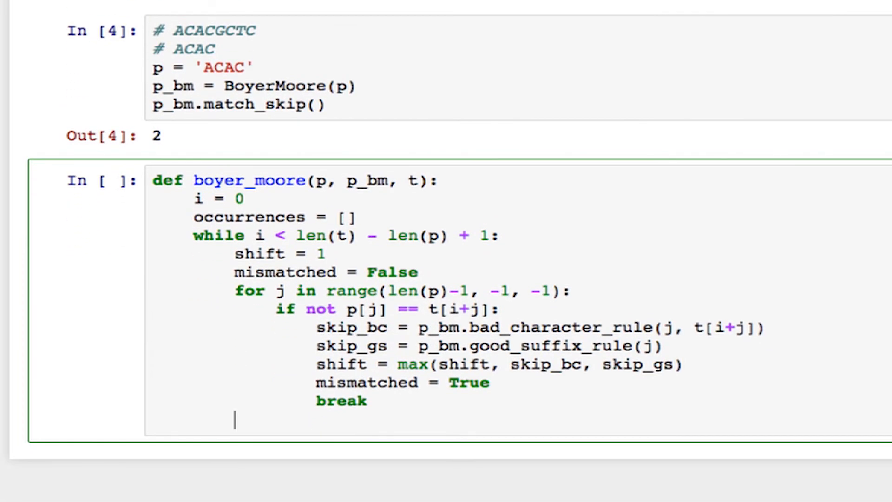
type("if not")
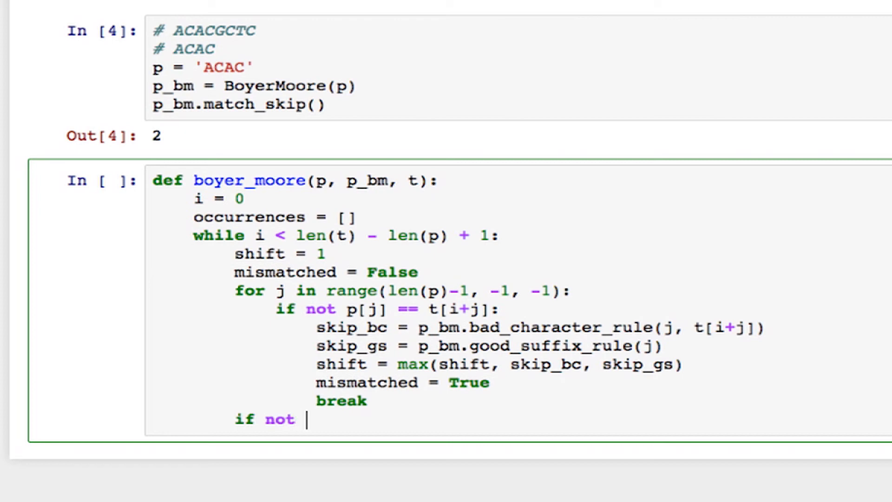
type("mis")
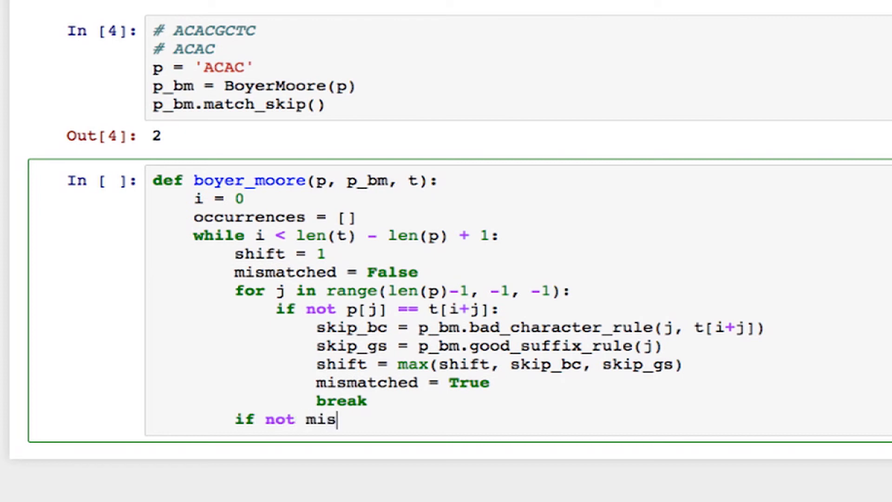
type("matched:")
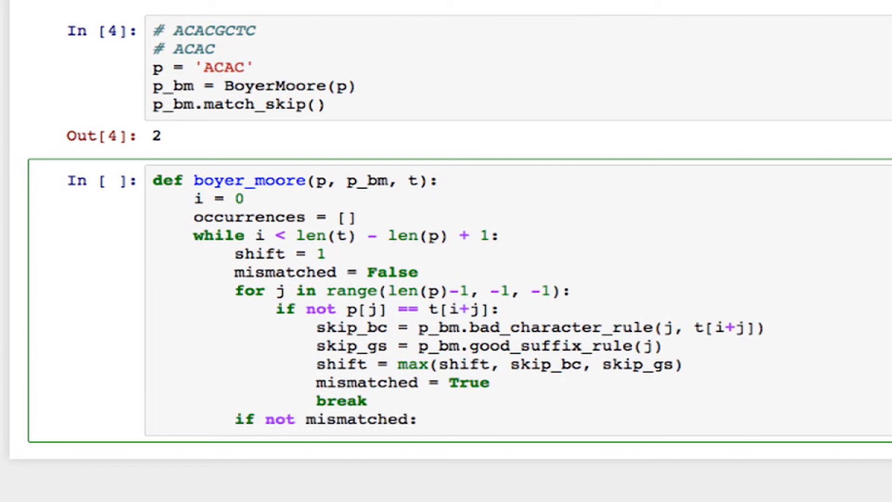
left_click(418, 420)
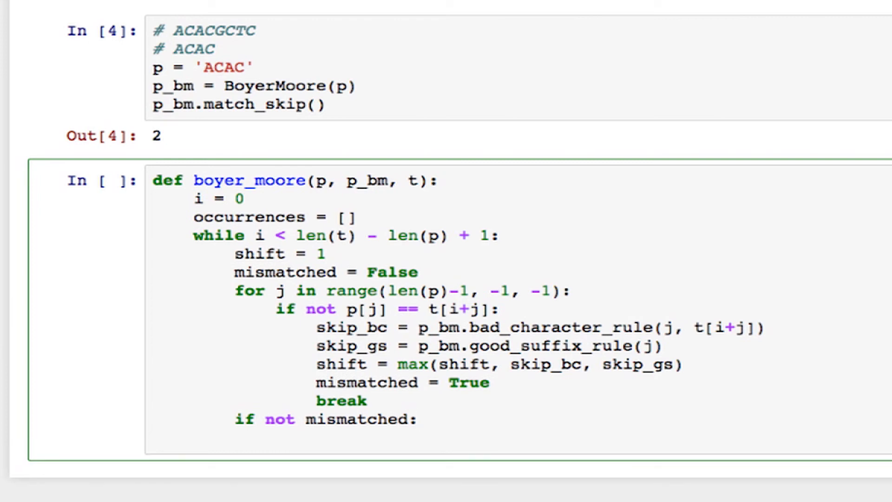
type("occ")
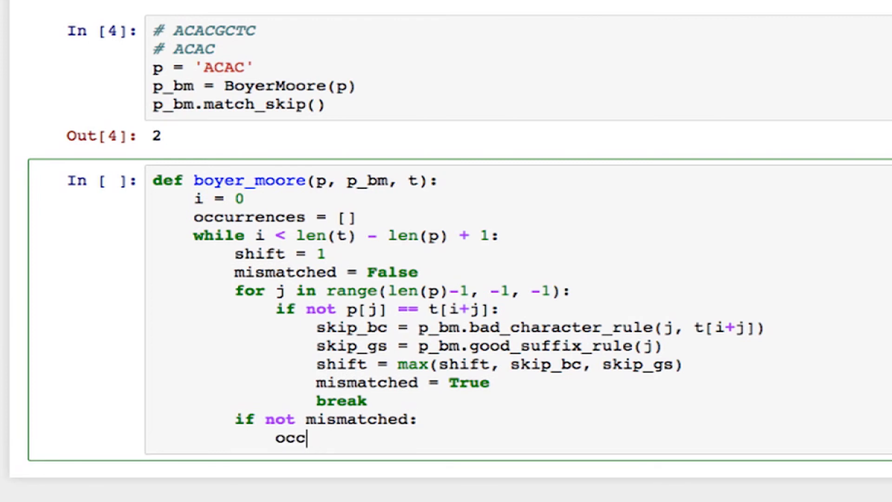
type("urrences.appe")
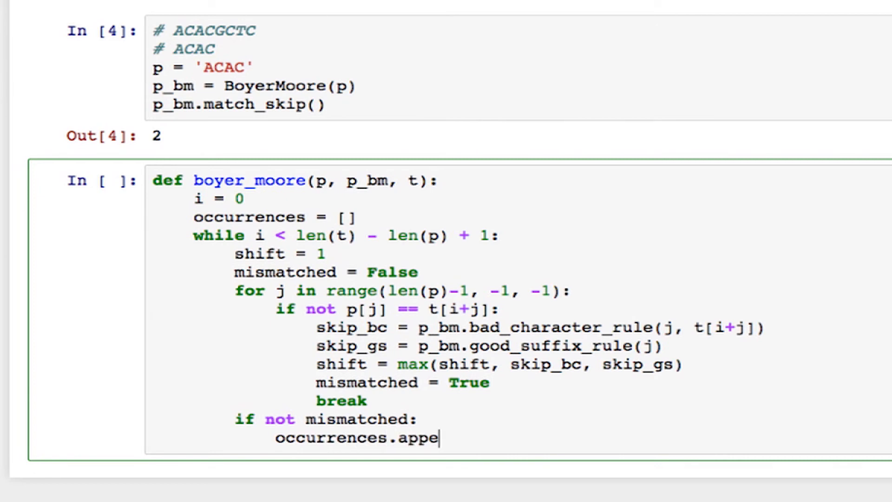
type("nd(i)")
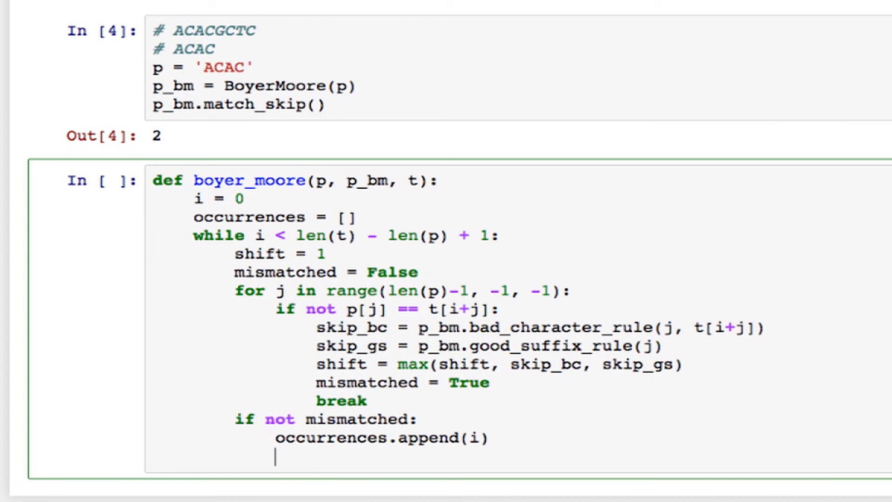
- Set skip_gs = p_bm.match_skip() and shift = max(shift, skip_gs) after a match
type("skip")
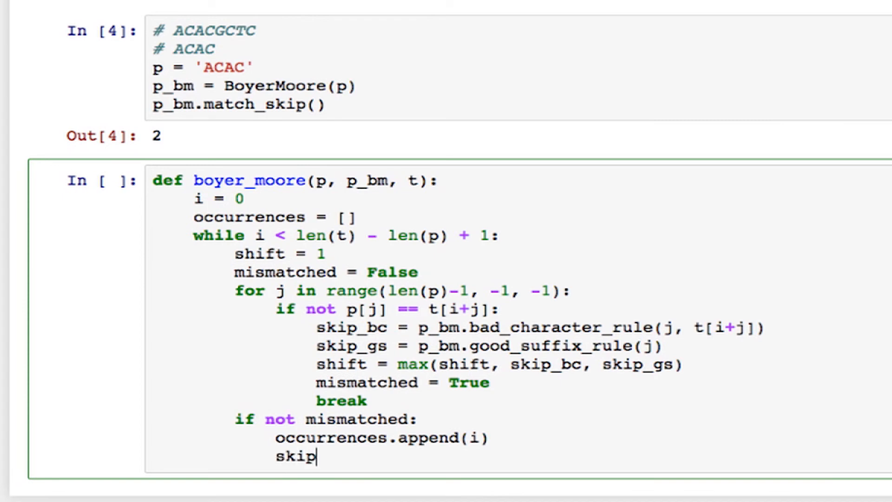
type("_gs")
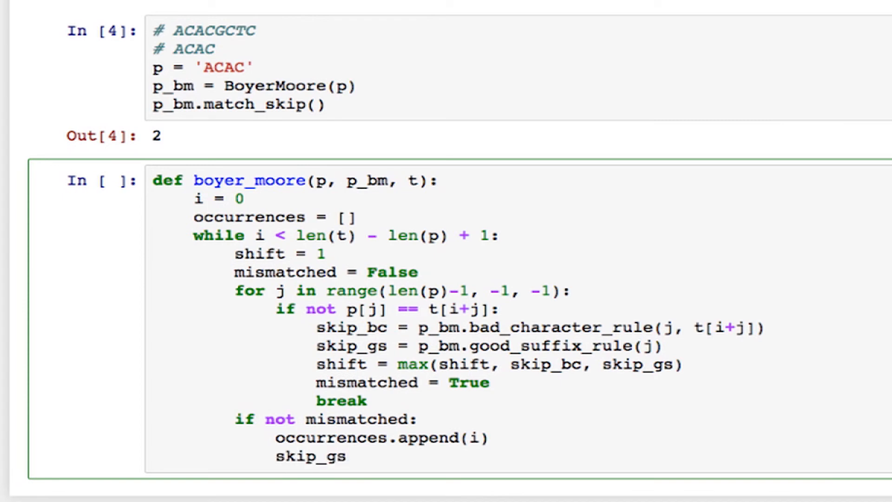
type("= p_bm")
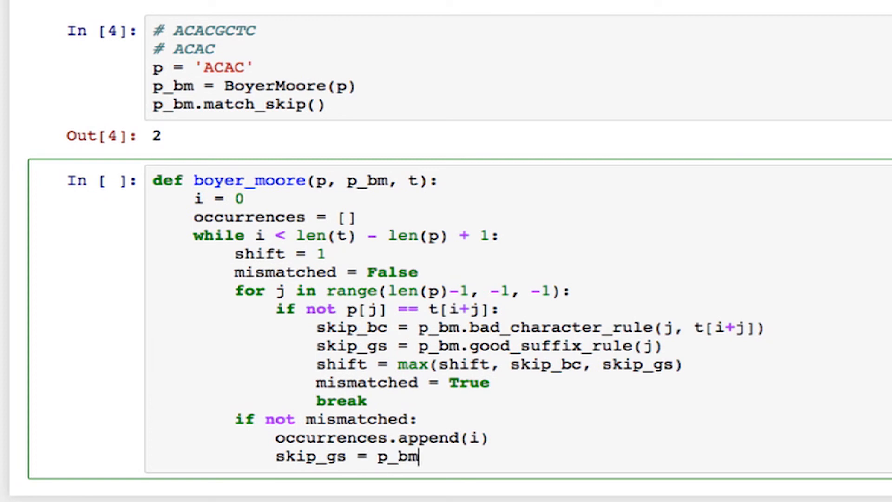
type(".match_skip(")
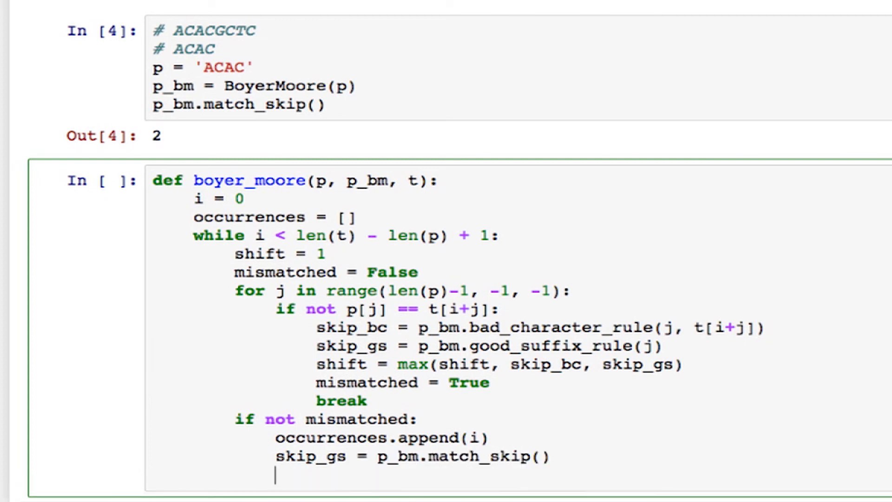
scroll("down", 3)
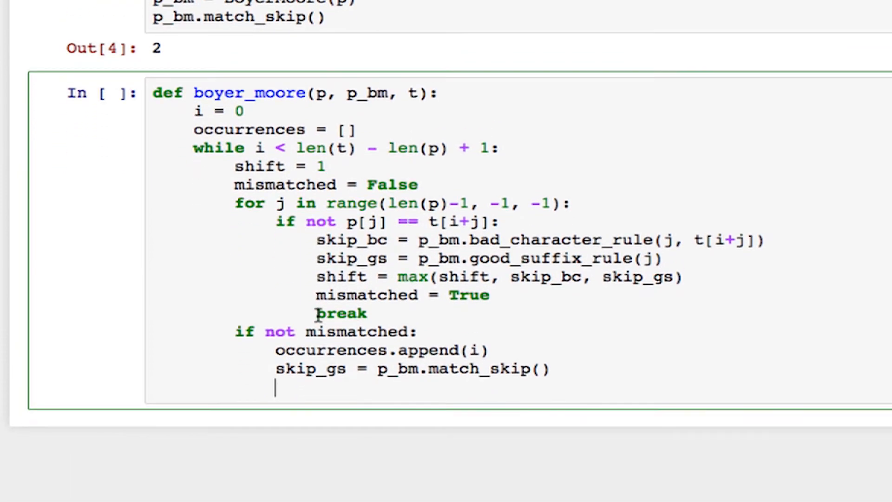
type("shift")
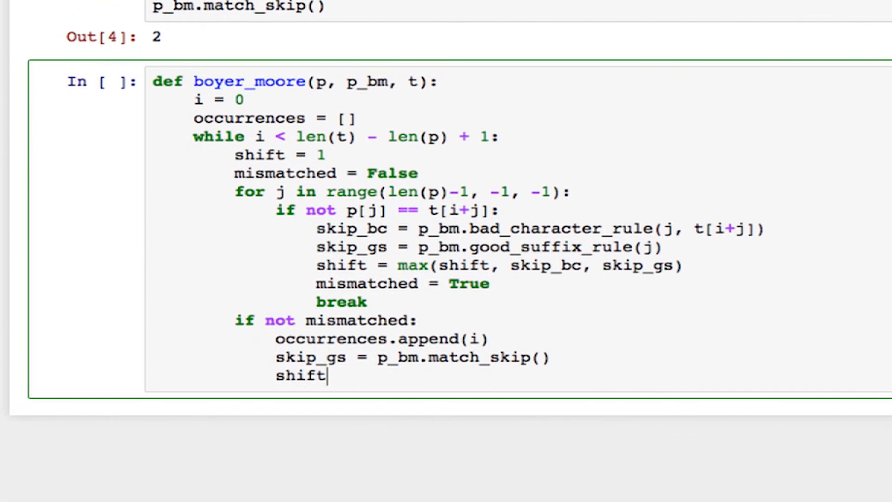
type("= max(shift")
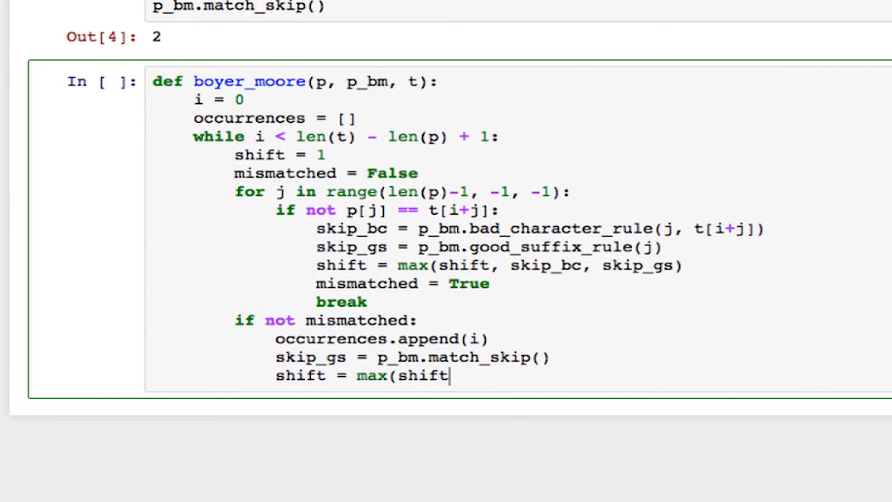
type(", skip_")
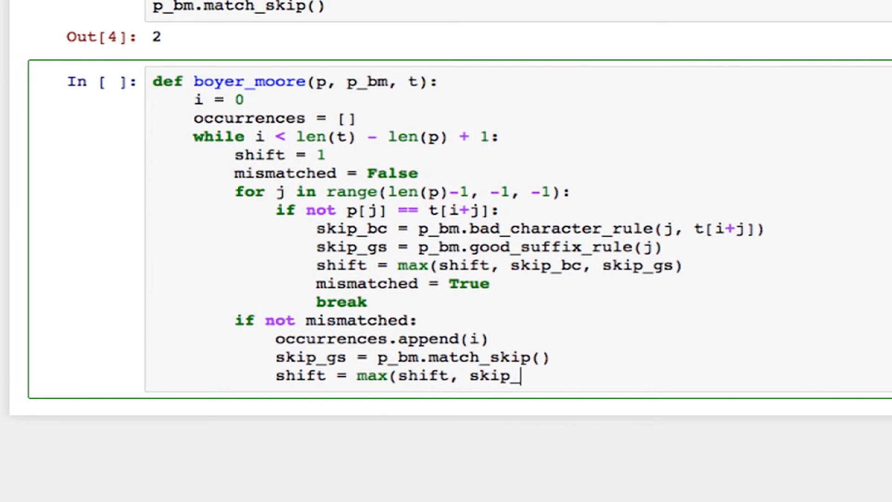
type("gs)")
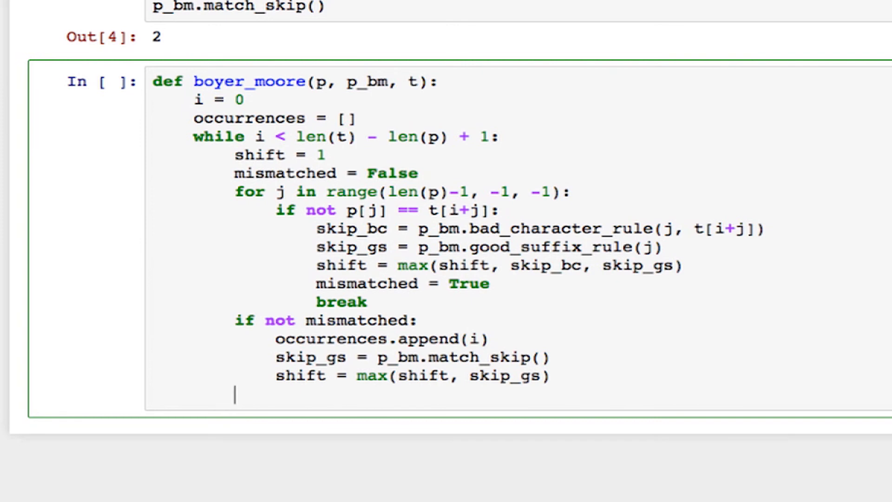
- Advance with i += shift and return occurrences to finish the function
type("i")
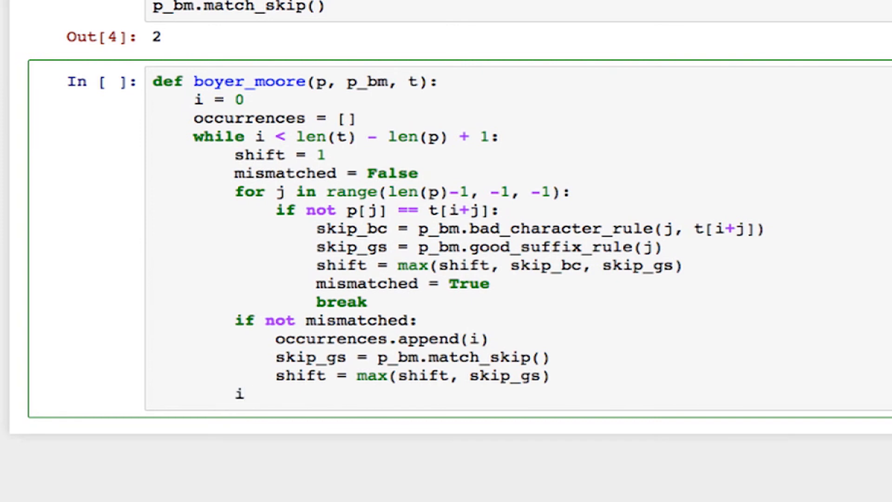
type("+= shift")
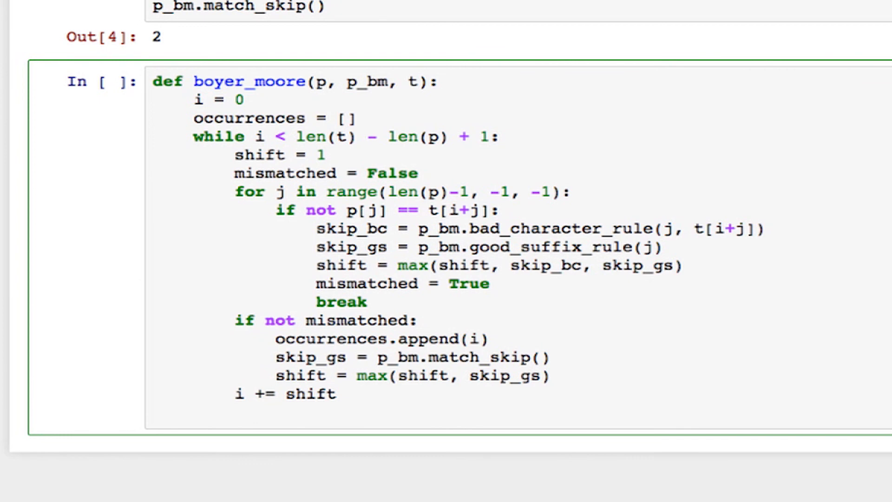
type("return occur")
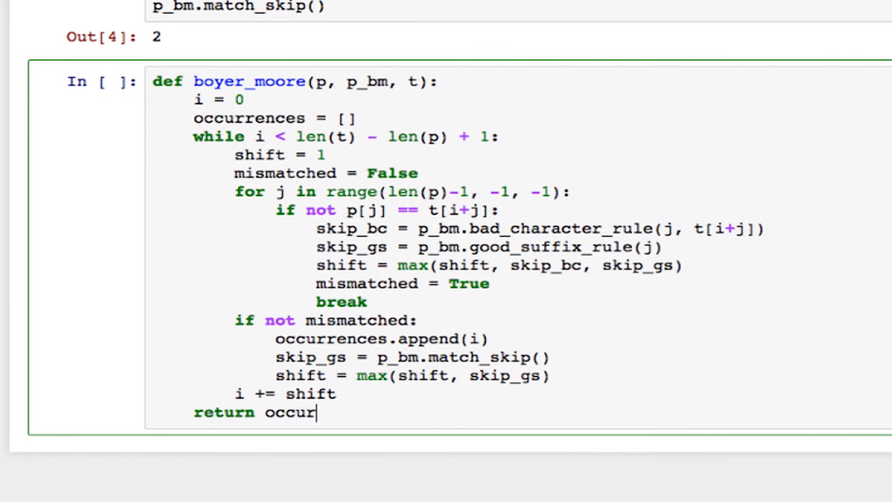
type("rences")
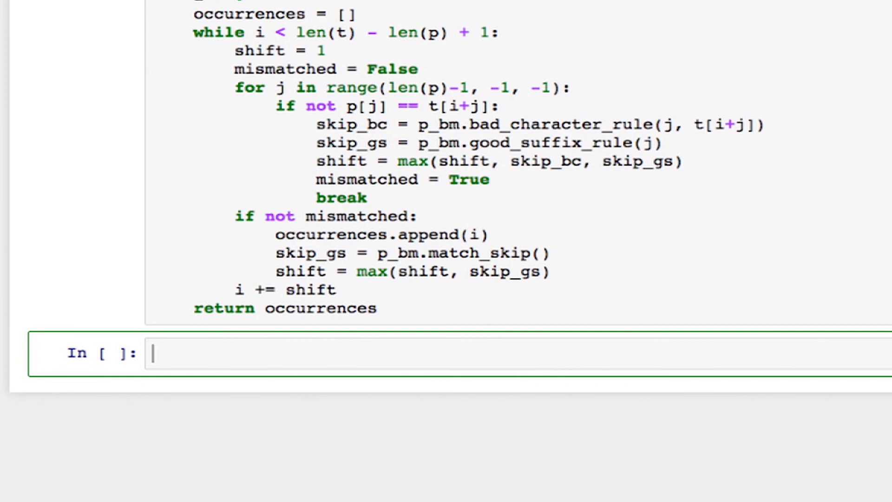
- Define the text t = 'GCTACGATCTAGAATCTA'
type("t = 'GC")
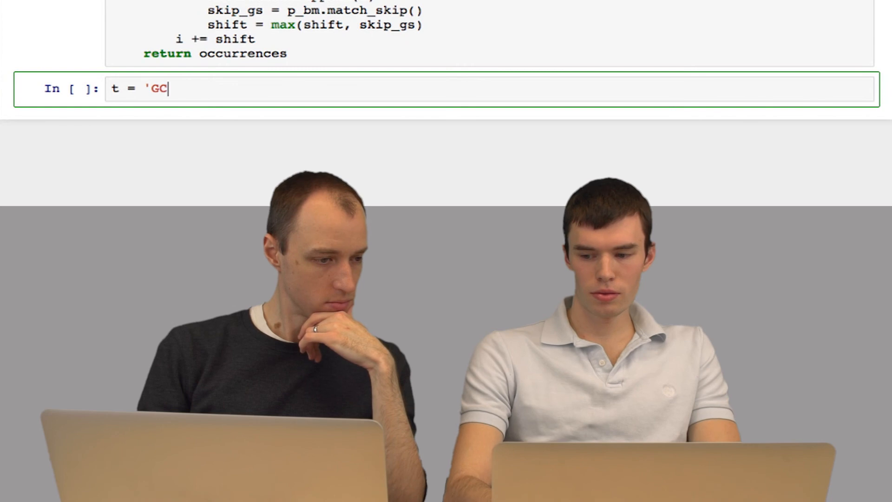
type("TACGAT")
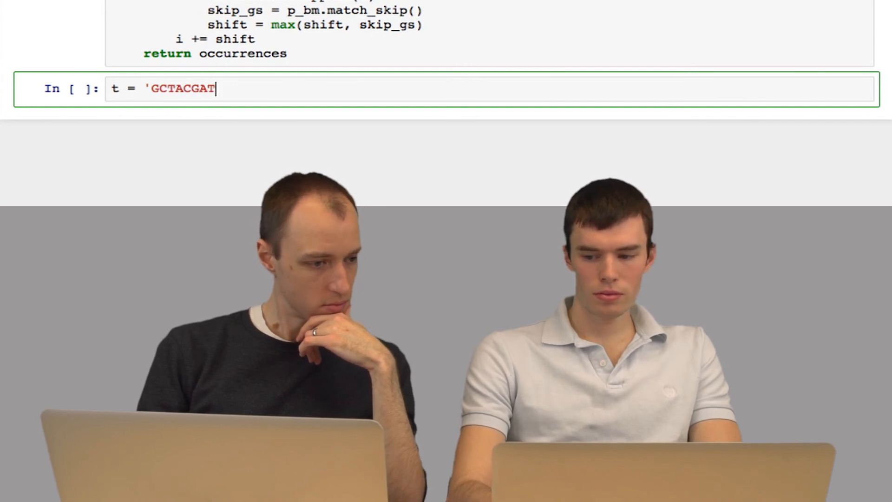
type("CTAGAA")
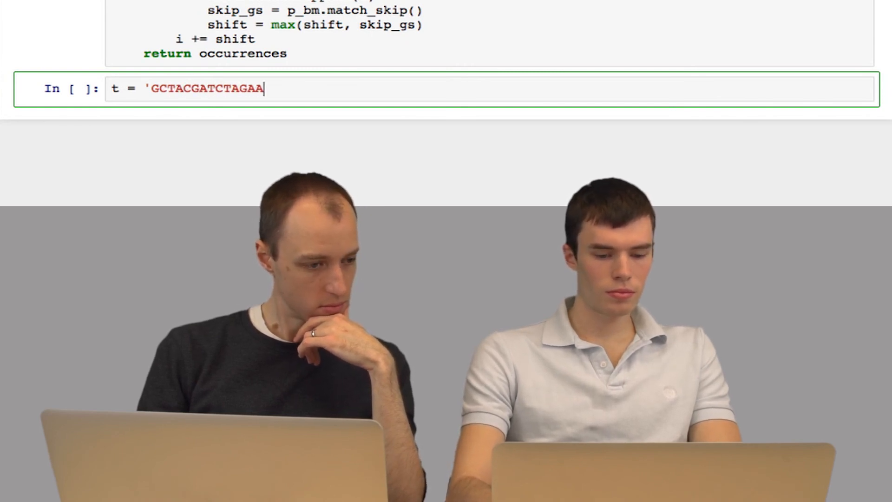
type("ATCTA'")
type("p")
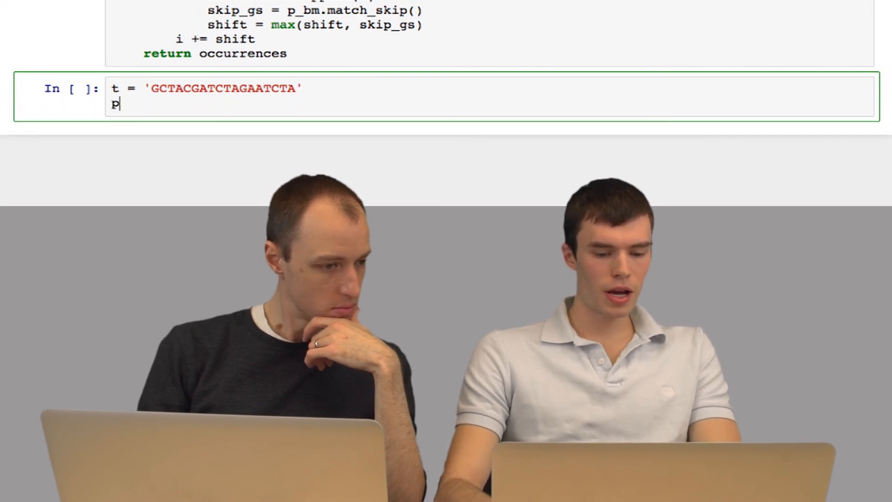
- Define pattern p = 'TCTA' and build p_bm = BoyerMoore(p)
type("= 'TCTA'")
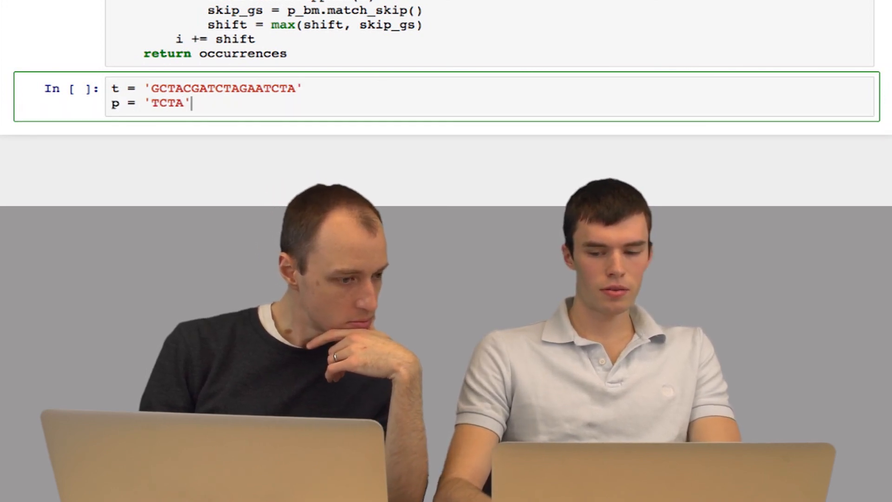
type("p_")
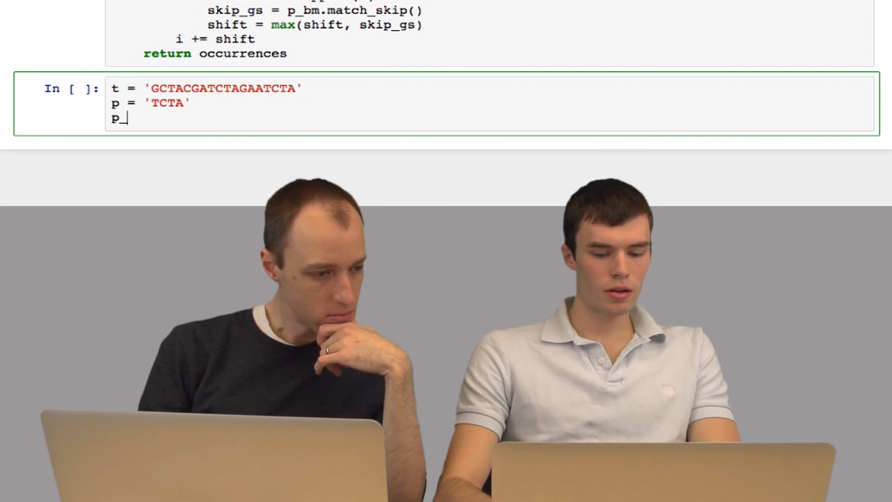
type("bm")
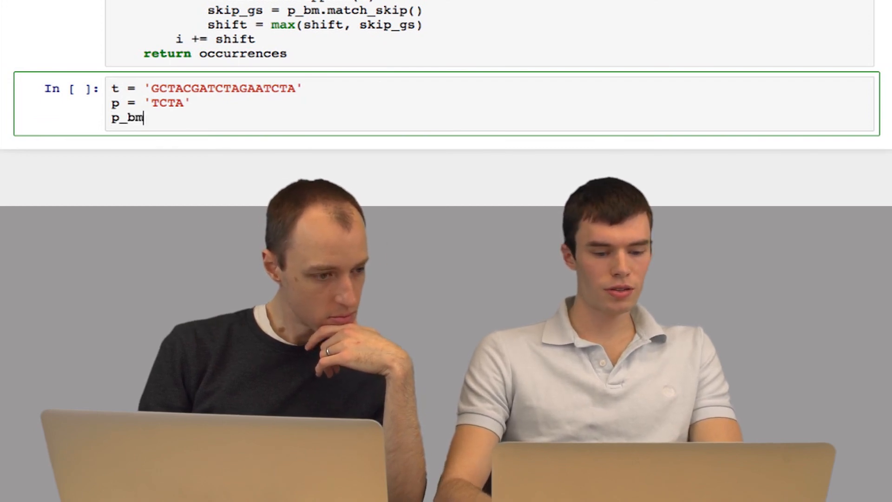
type("= BoyerMo")
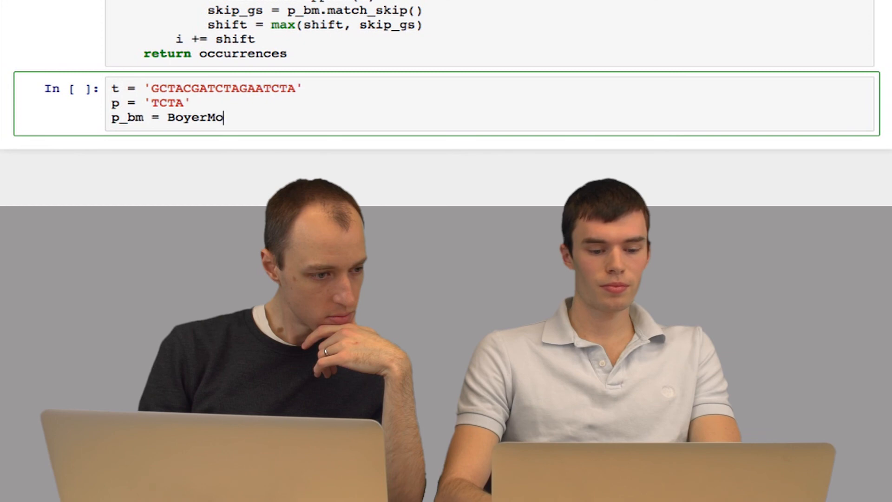
type("ore(p)")
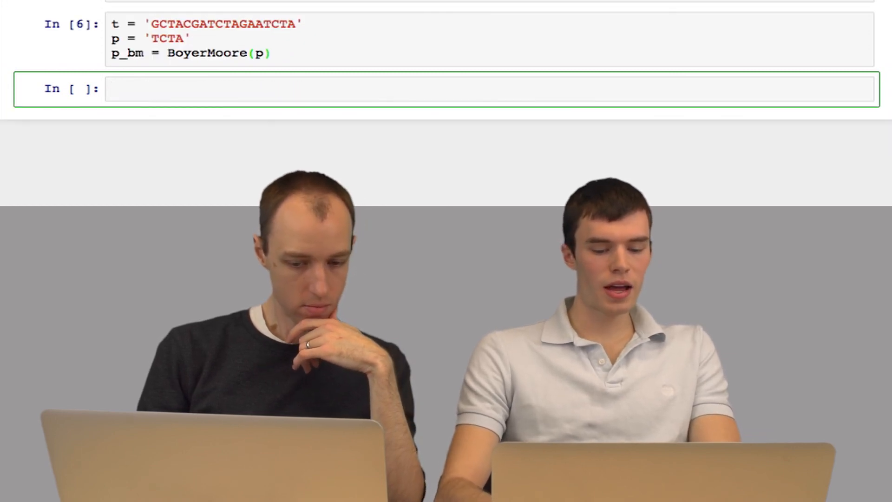
- Run boyer_moore(p, p_bm, t) on the test text, which returns offsets [7, 14]
type("boyer_moore")
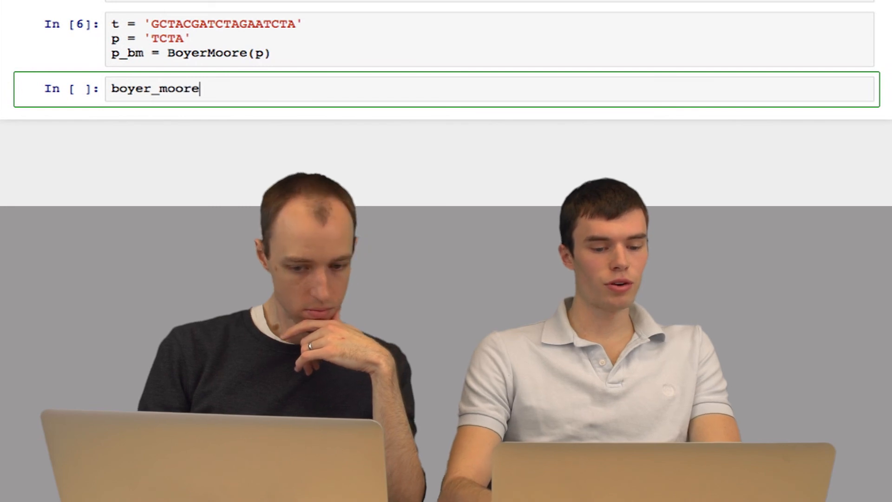
type("(p, p")
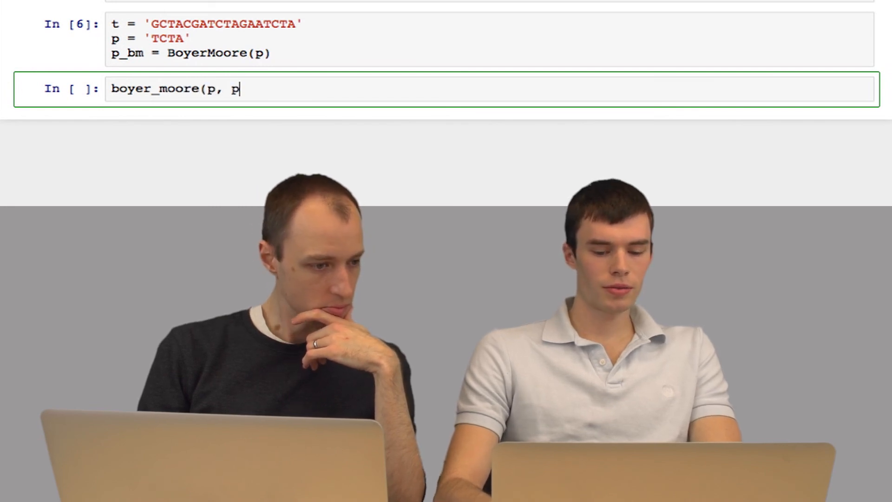
type("_bm")
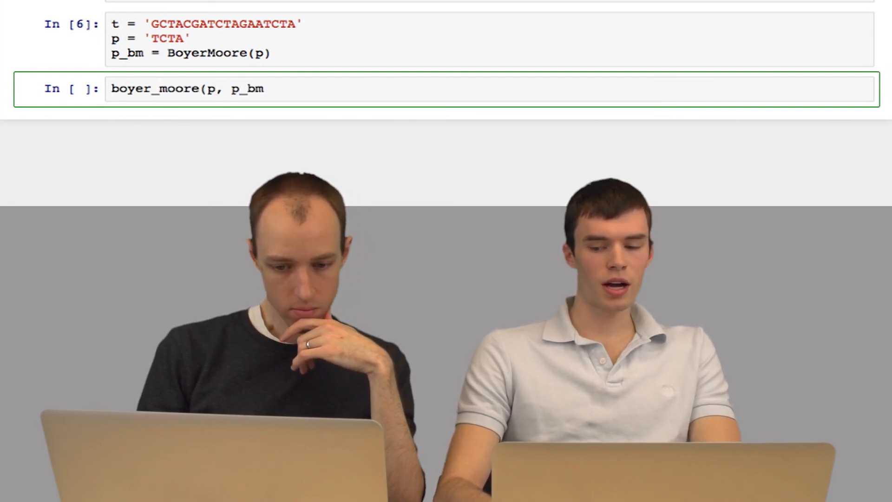
type(", t)")
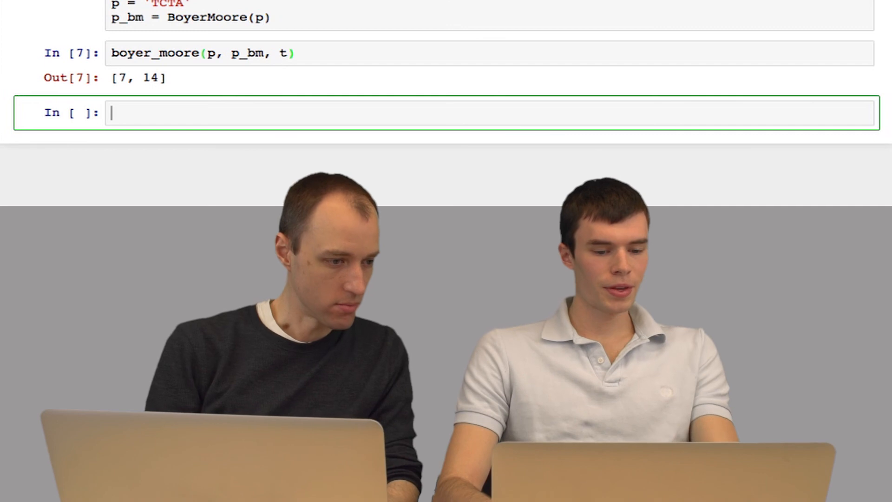
- Write the slice t[7:11] to check the first match
type("t[")
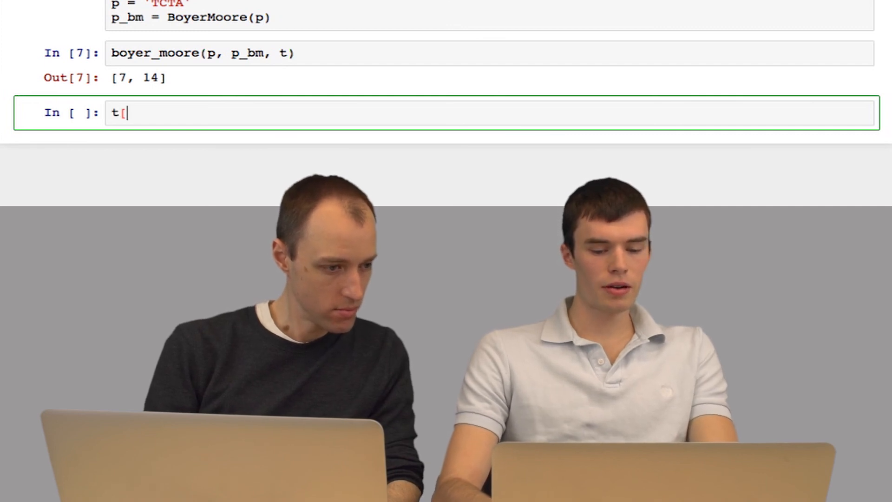
type("7:")
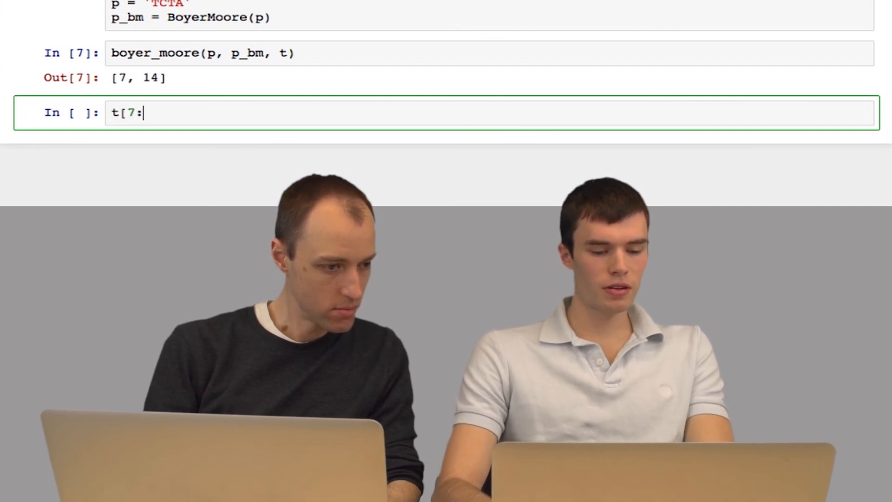
type("11]")
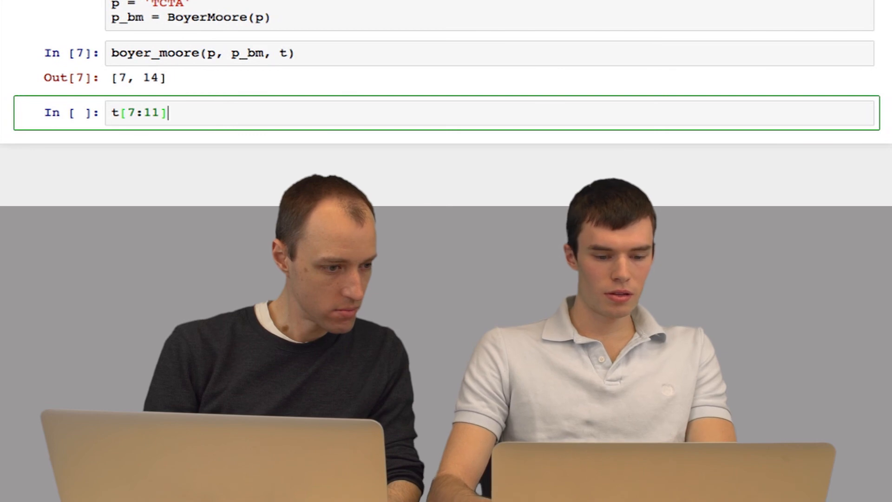